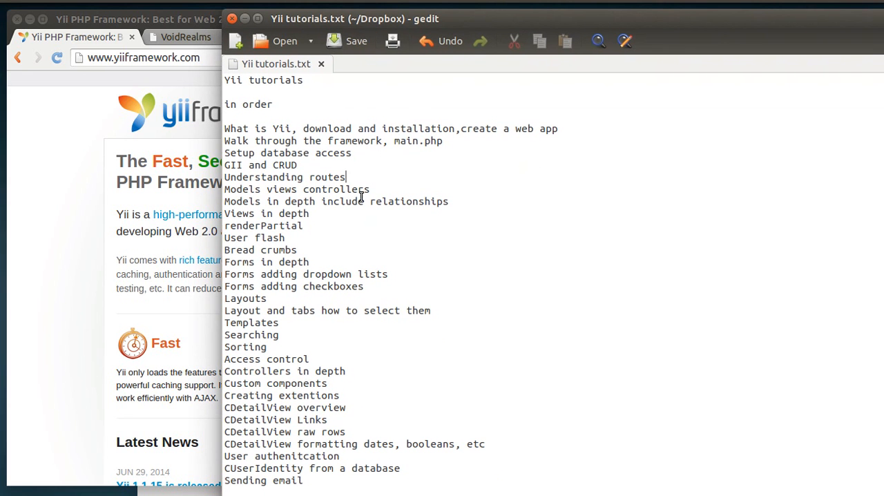
mouse_move(412, 129)
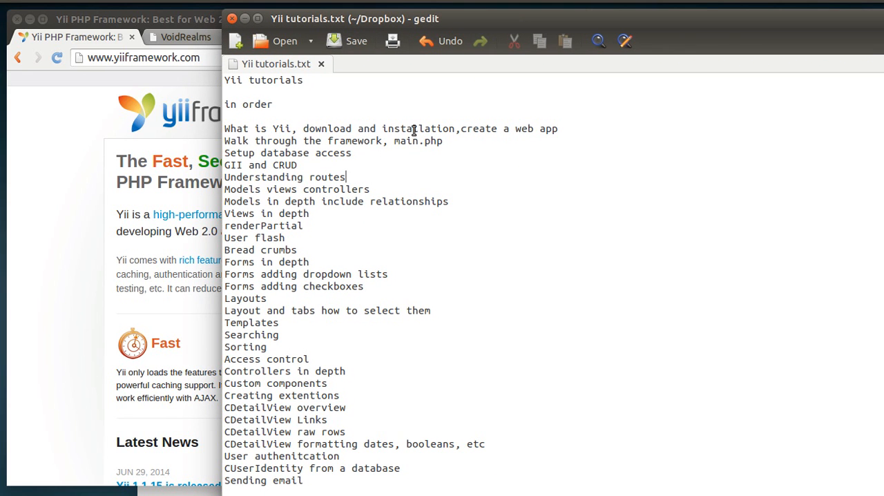
mouse_move(290, 144)
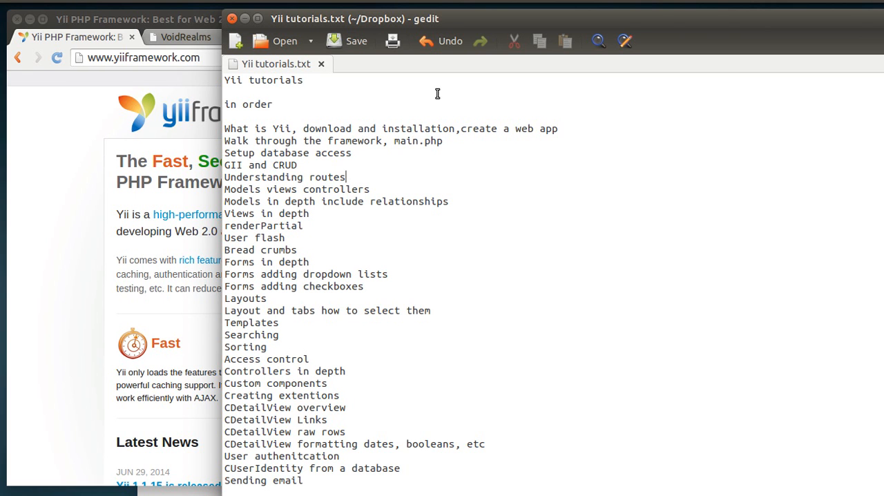
mouse_move(338, 135)
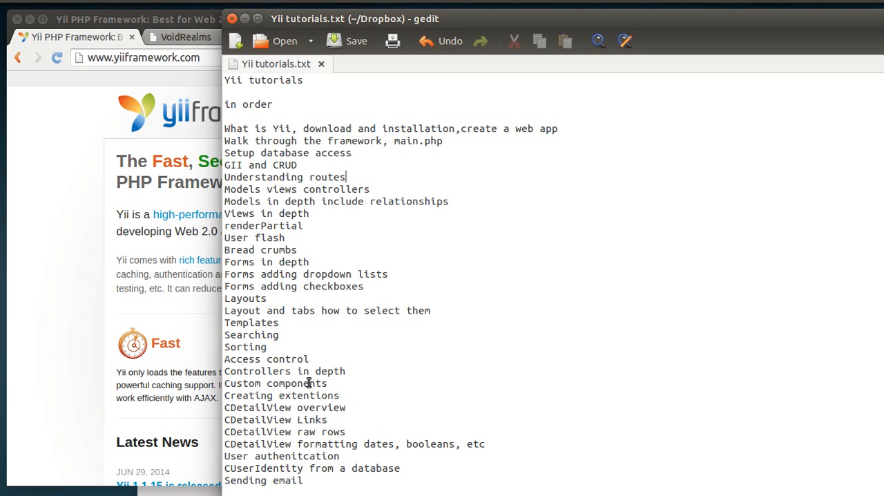
mouse_move(309, 326)
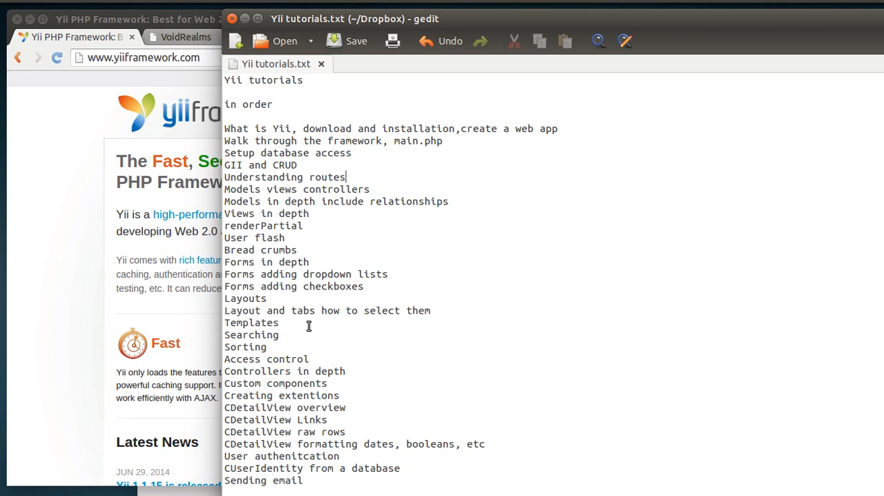
mouse_move(282, 304)
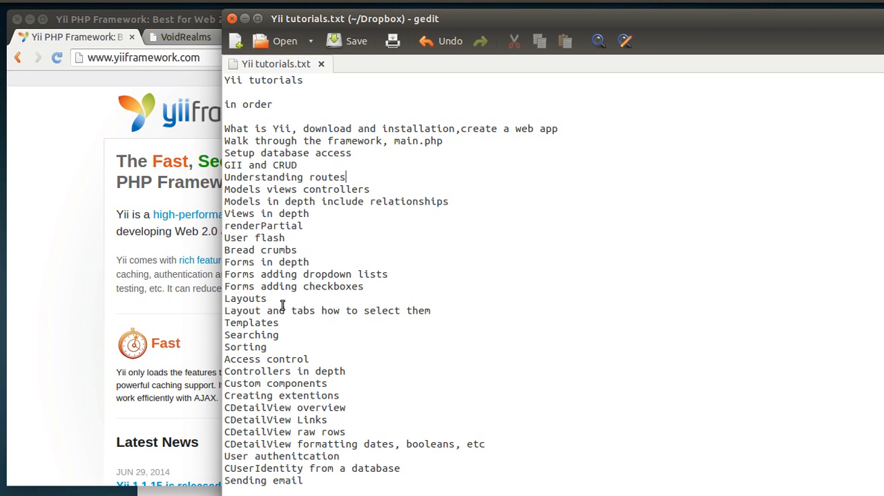
mouse_move(556, 28)
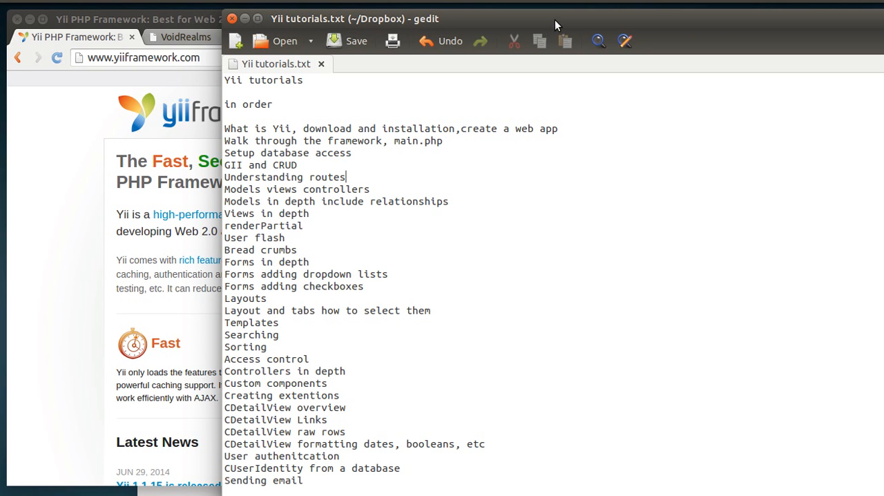
mouse_move(474, 20)
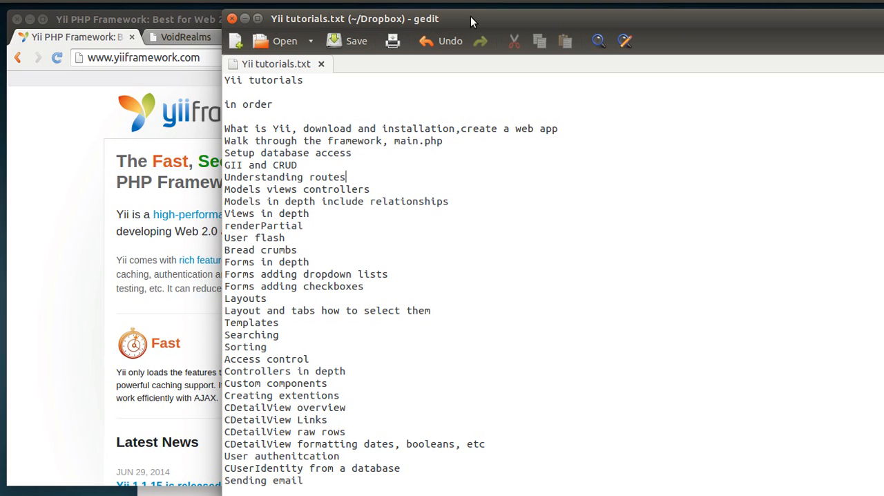
mouse_move(372, 125)
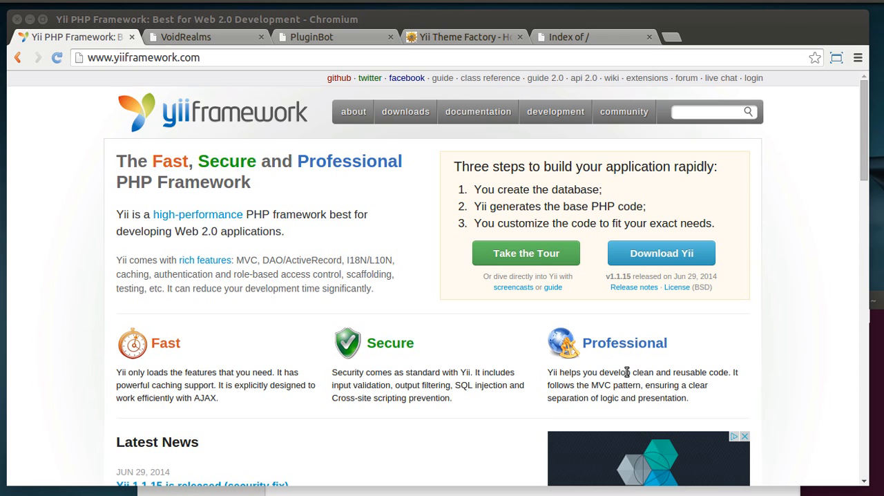
mouse_move(250, 367)
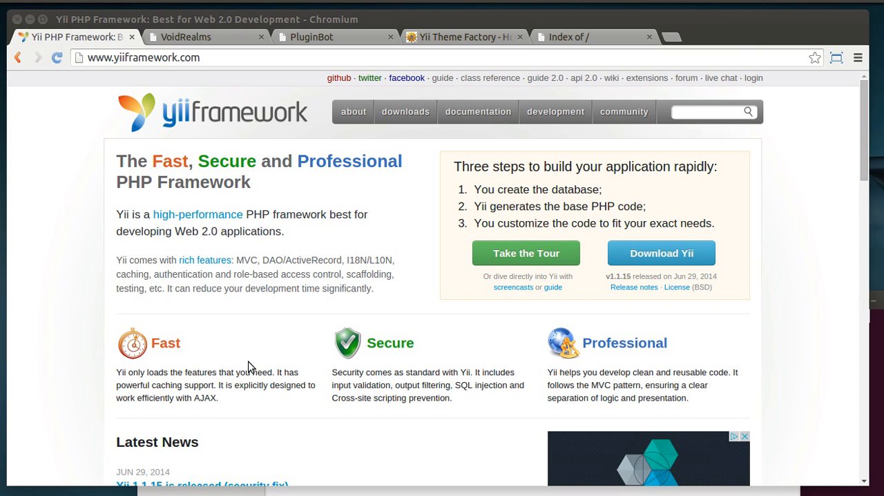
Browse the VoidRealms site down to its Tutorials listing, then switch to the PluginBot tab
scroll(down, 3)
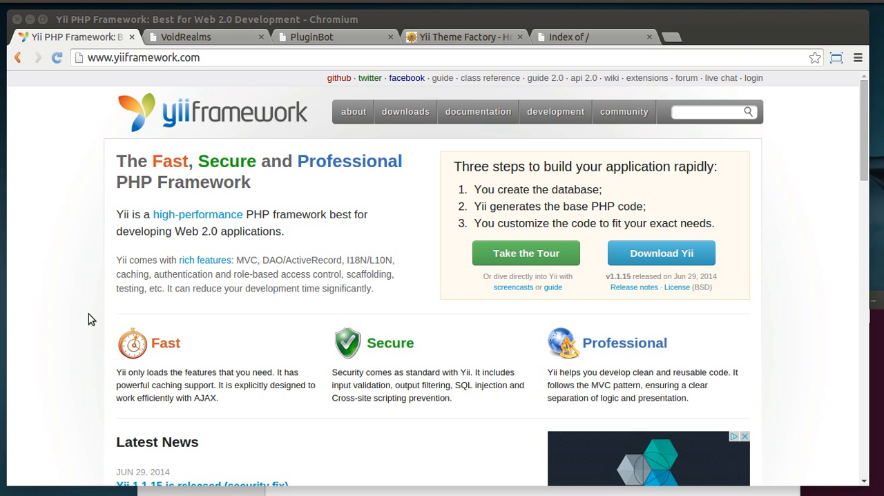
mouse_move(105, 299)
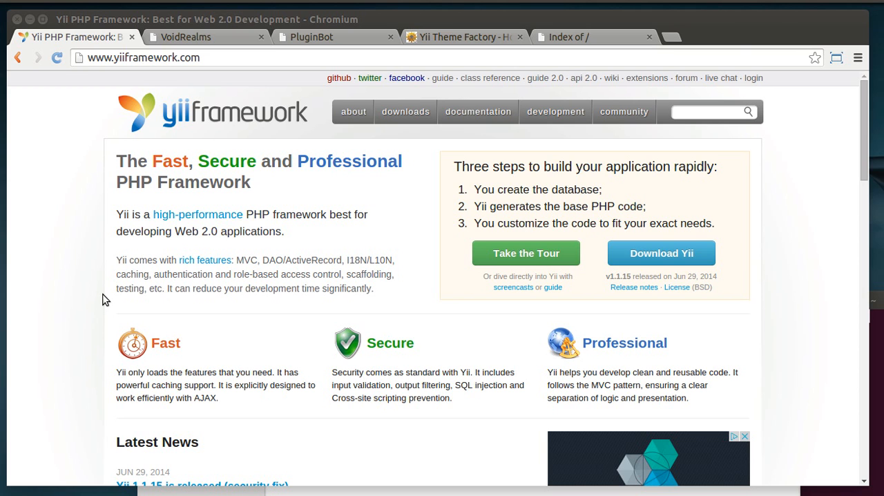
mouse_move(63, 280)
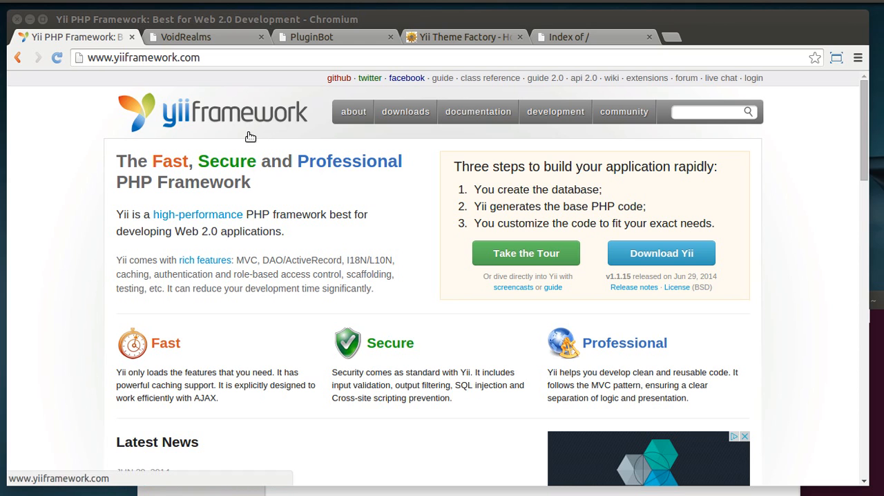
mouse_move(245, 133)
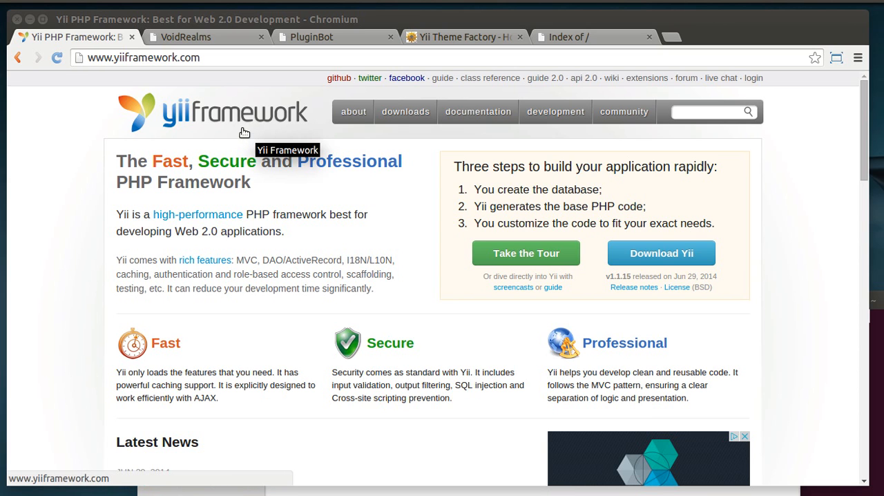
mouse_move(248, 145)
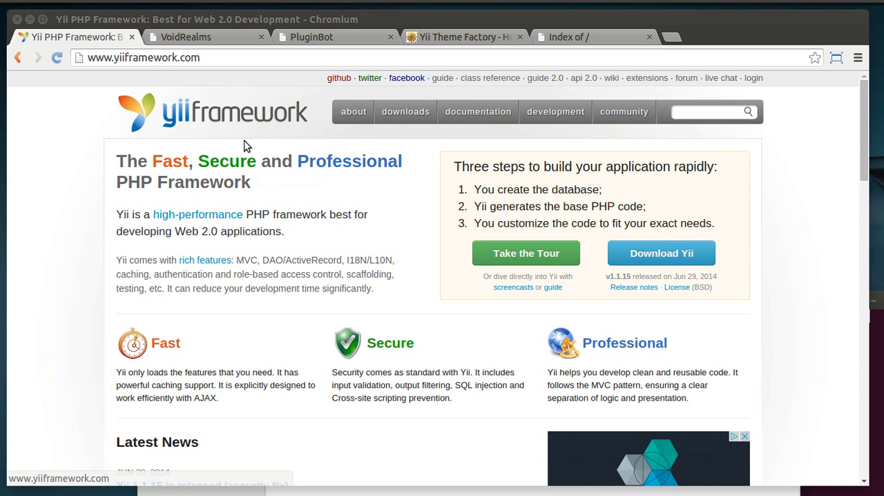
mouse_move(247, 138)
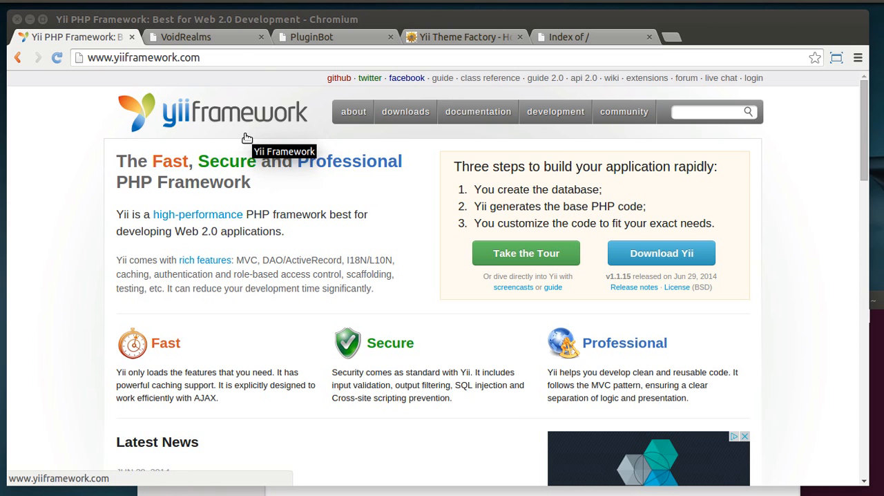
click(200, 37)
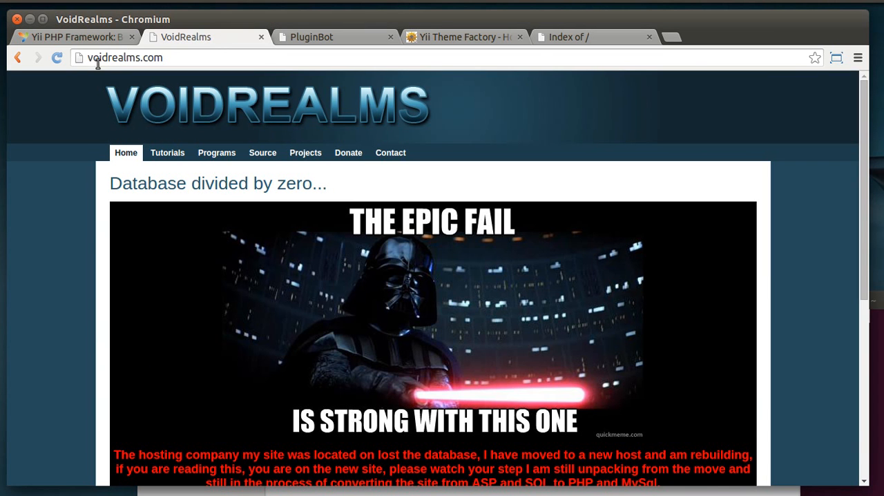
mouse_move(366, 188)
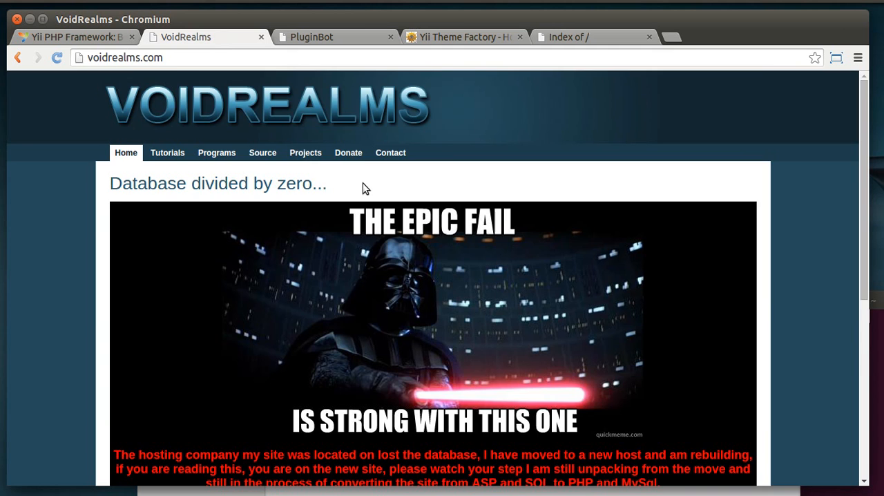
scroll(down, 3)
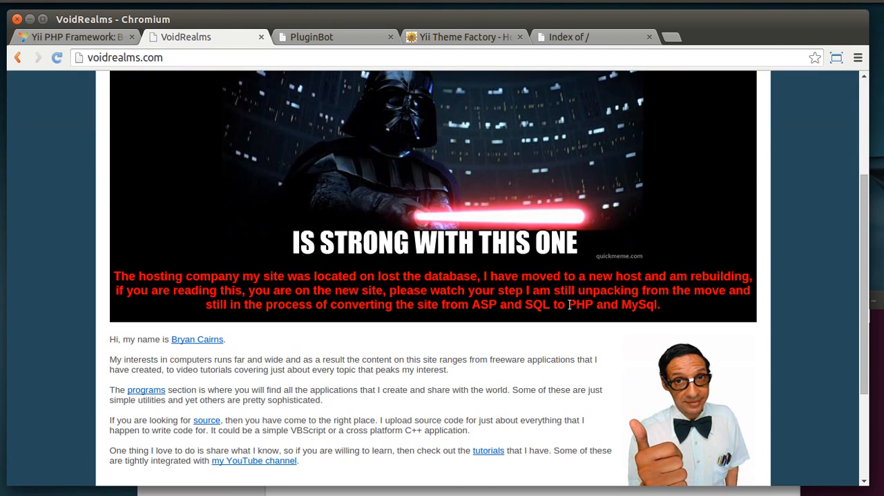
scroll(down, 3)
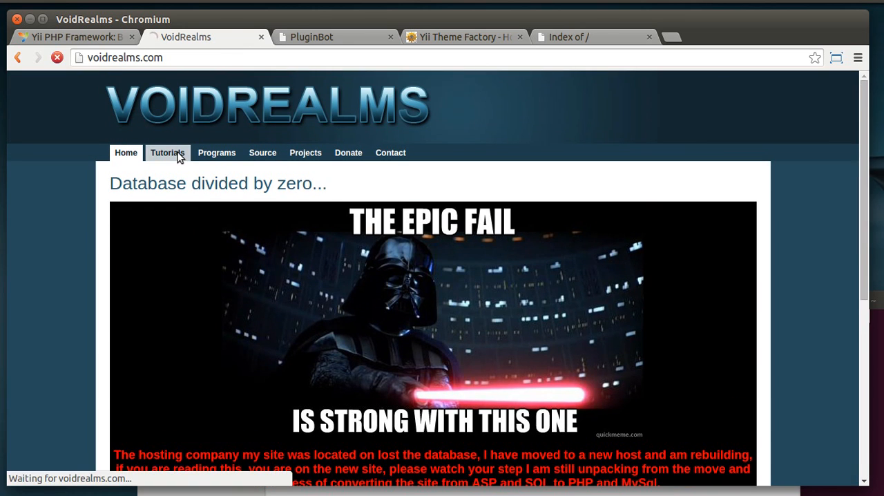
click(167, 153)
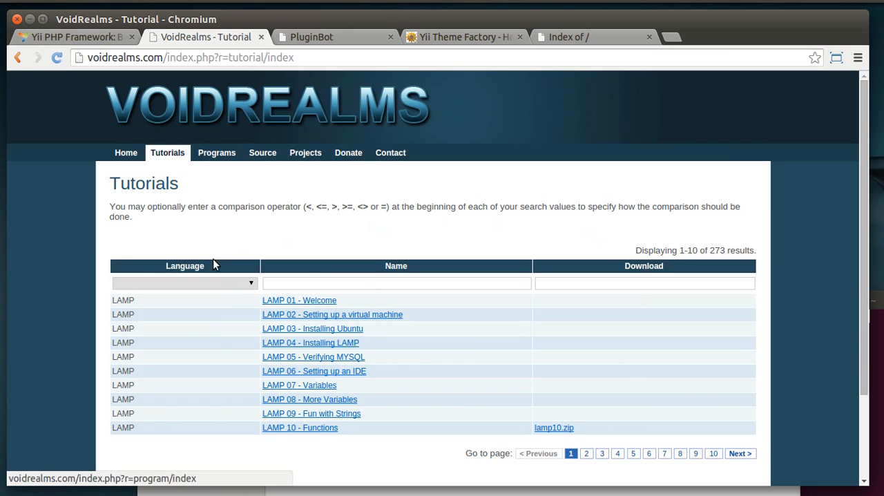
mouse_move(379, 400)
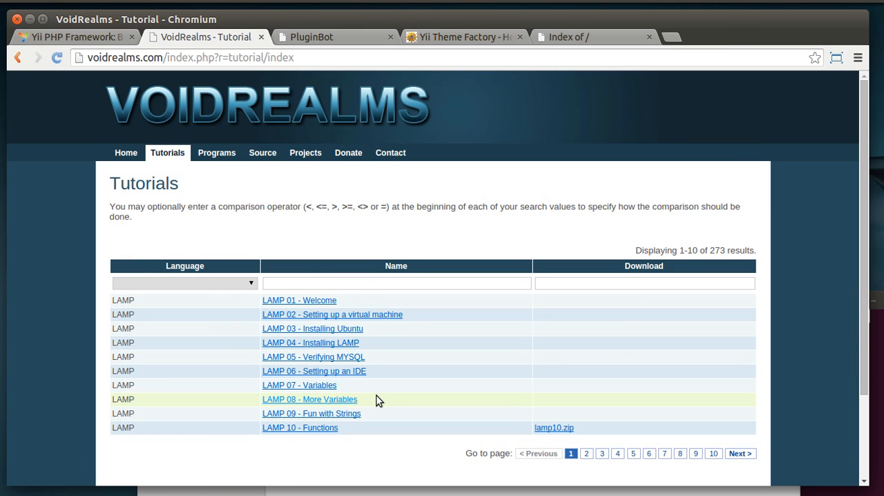
mouse_move(384, 394)
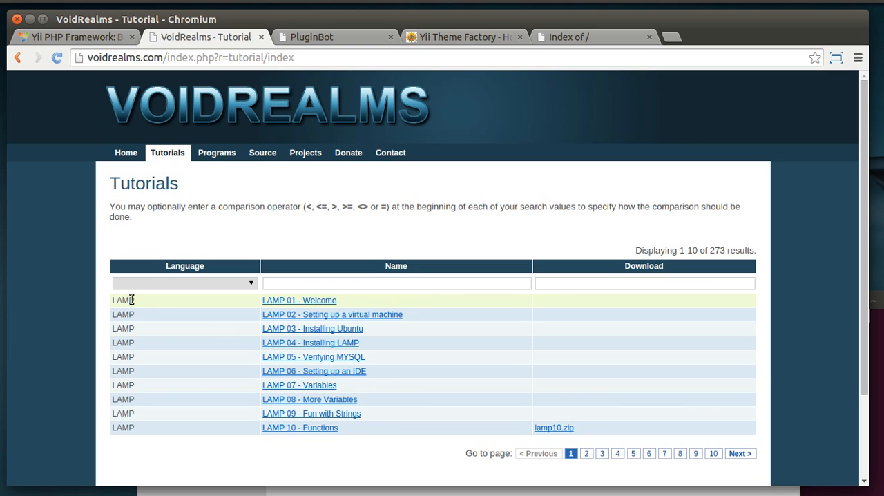
mouse_move(307, 365)
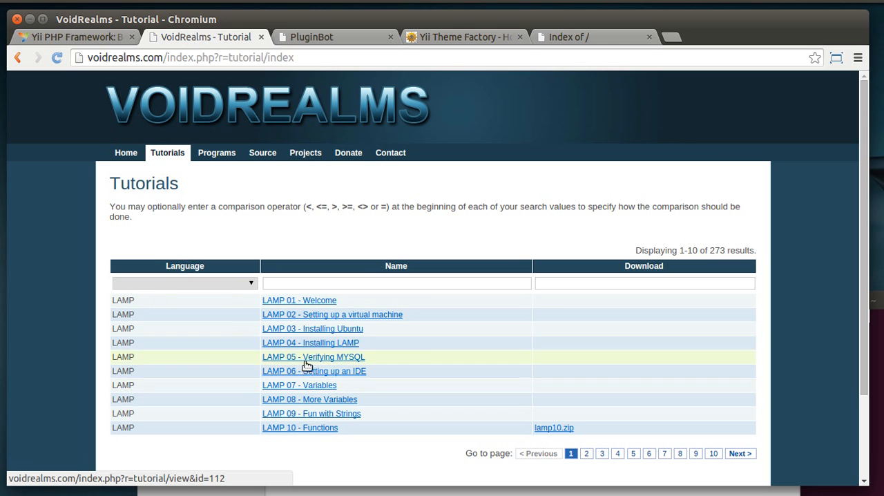
mouse_move(327, 356)
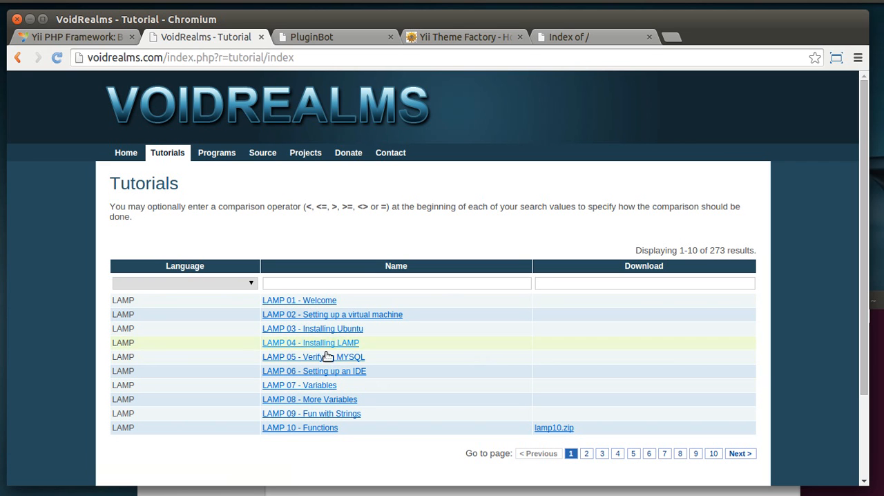
click(335, 37)
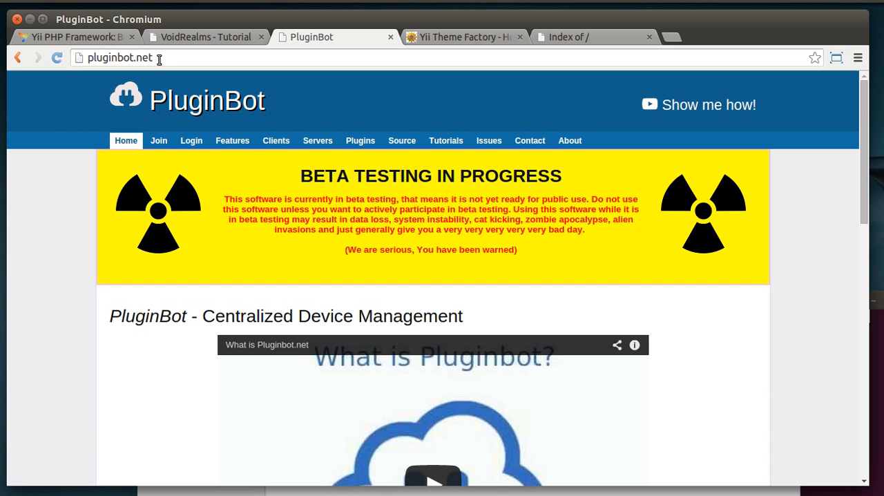
Open PluginBot's Join page via Features and choose the Non-Profit account type
click(317, 140)
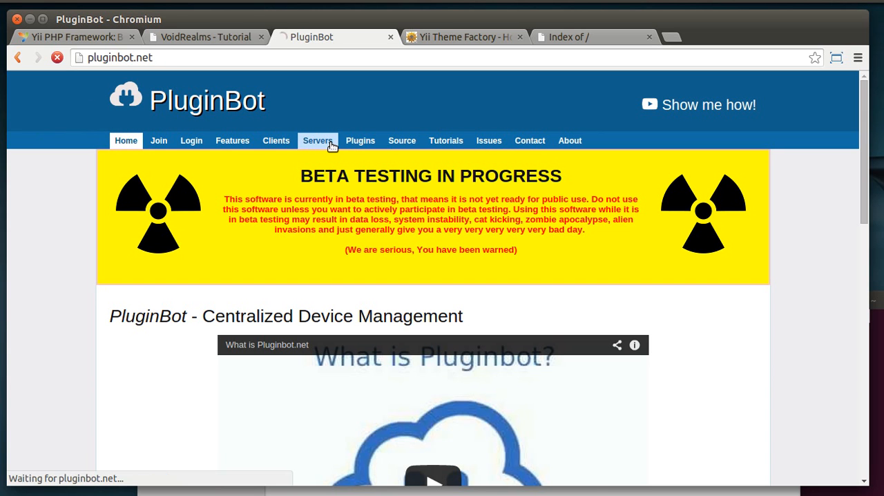
click(318, 140)
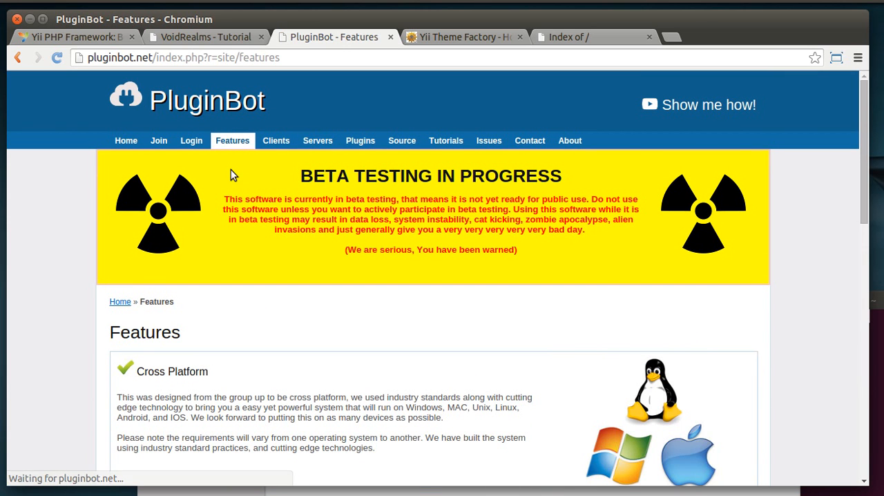
click(159, 140)
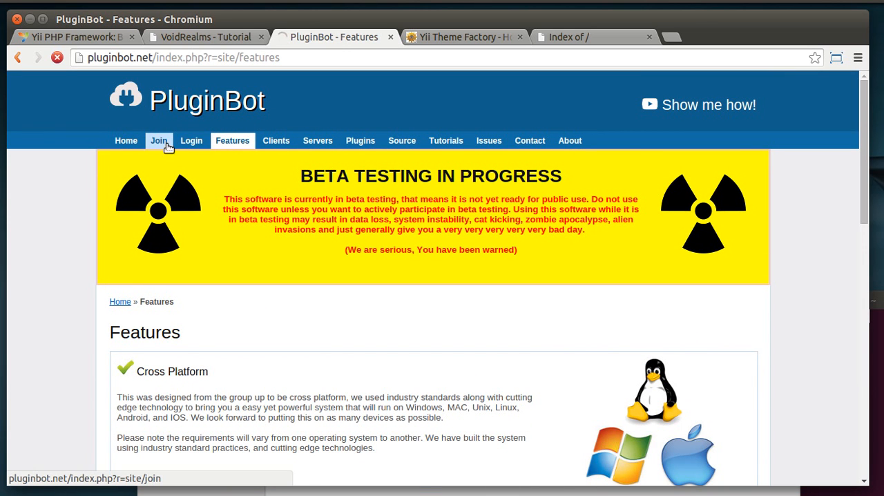
click(158, 141)
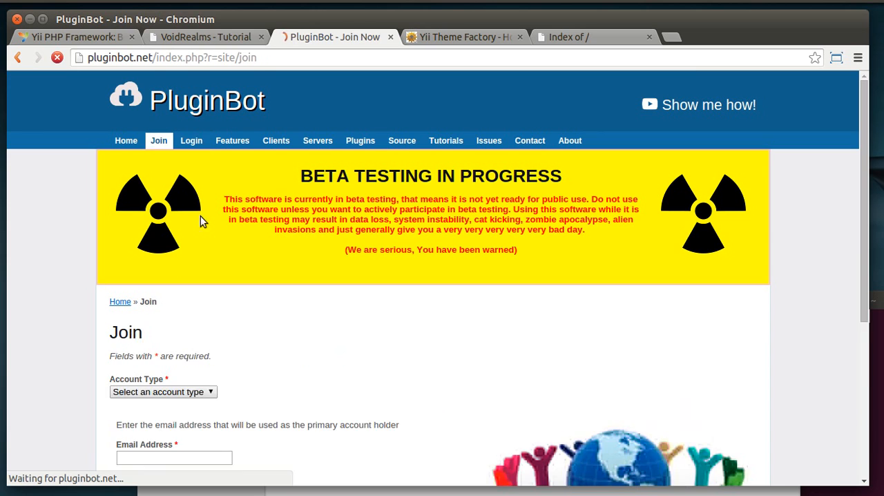
click(163, 391)
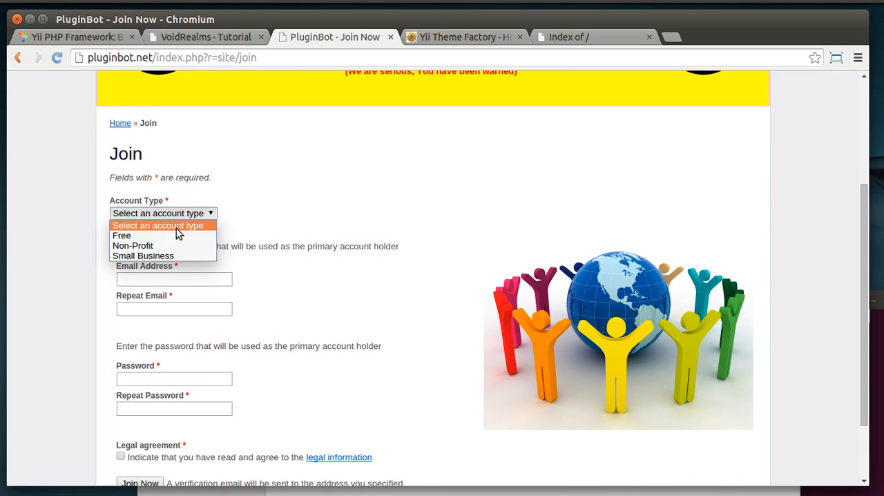
click(132, 246)
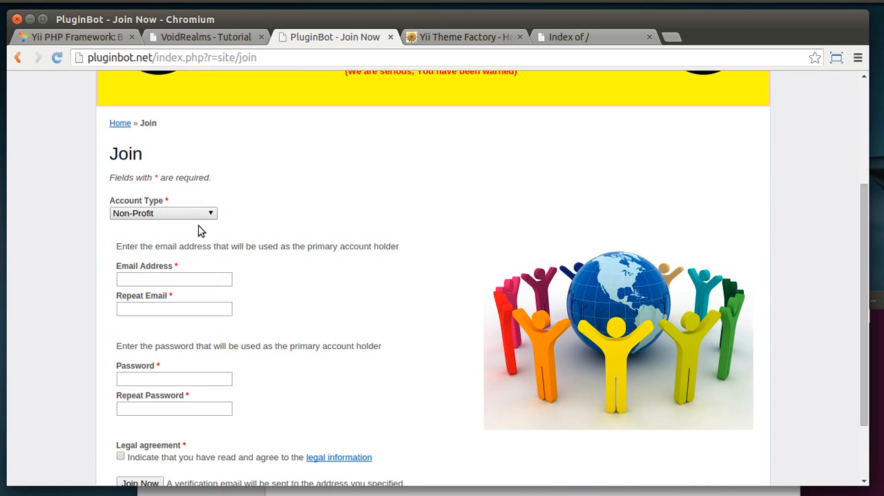
mouse_move(229, 228)
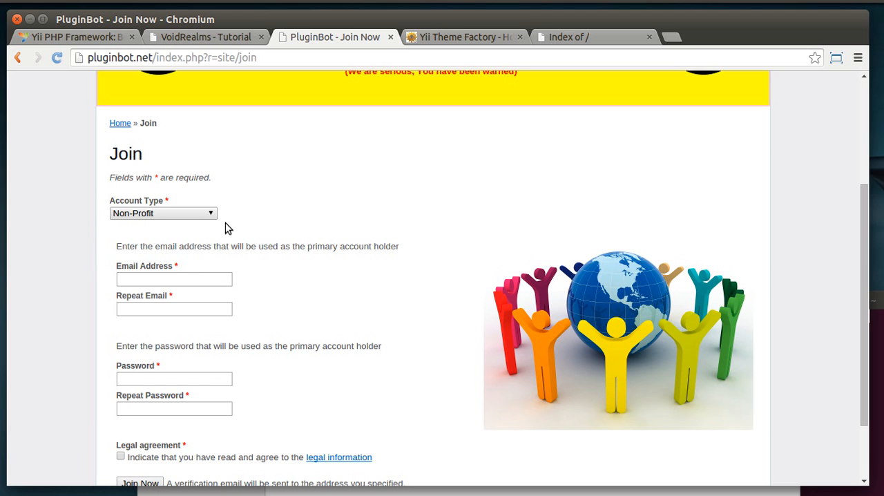
mouse_move(233, 254)
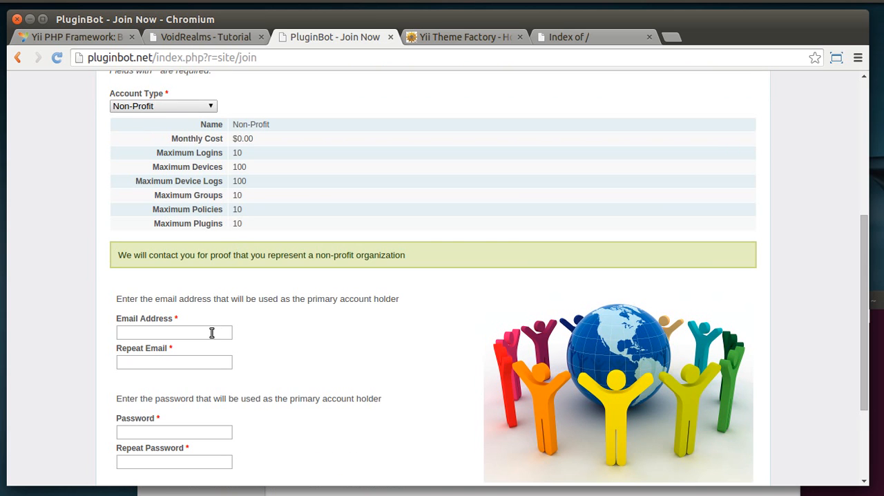
Enter 'sadasd' in the email fields, then switch to the Yii Theme Factory tab
text(sadasd)
text(asdasd)
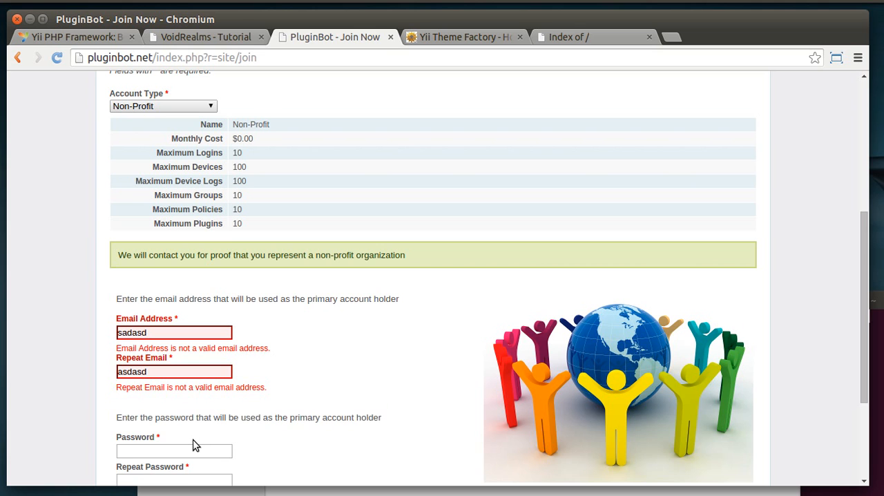
click(174, 451)
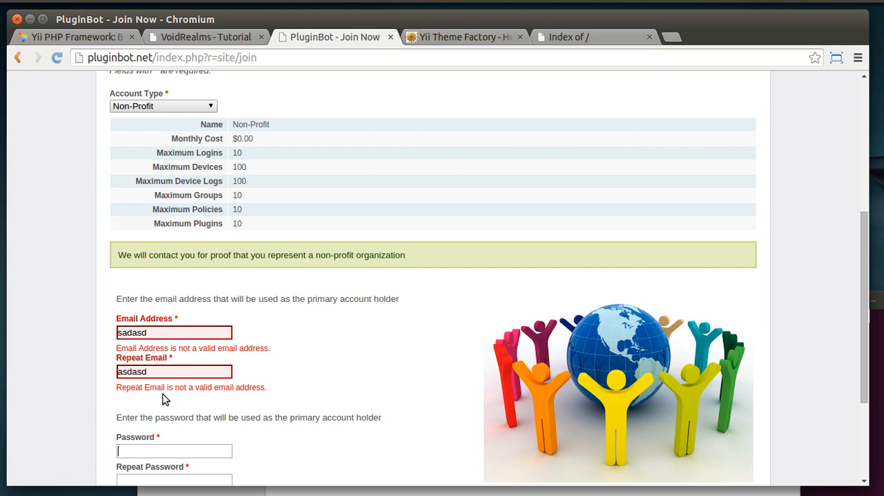
mouse_move(190, 389)
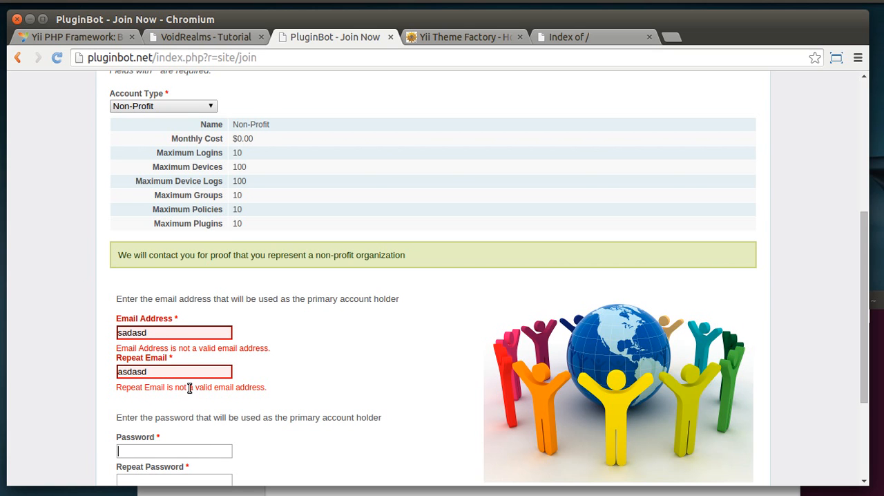
scroll(up, 3)
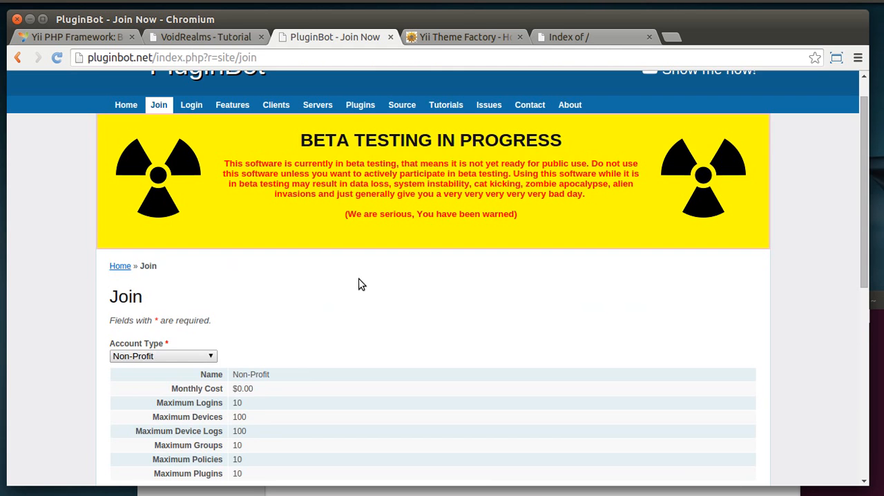
click(465, 36)
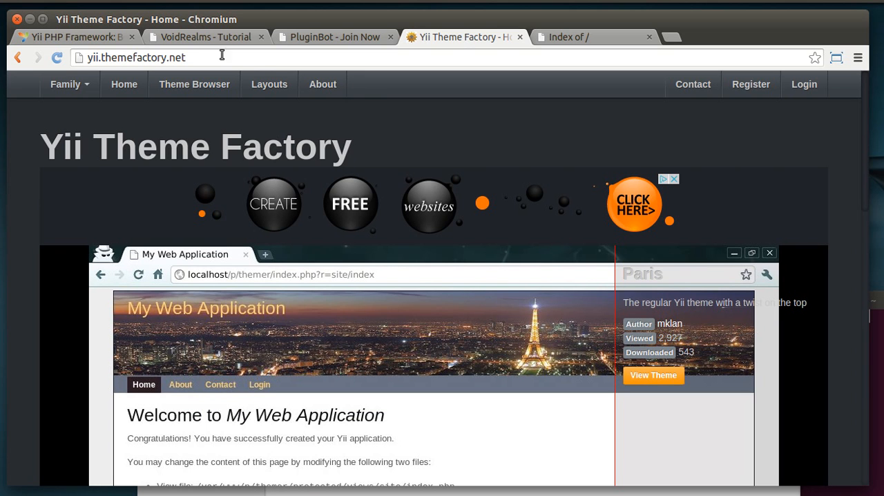
Cycle through the VoidRealms and PluginBot tabs, then follow the Yii Theme Factory Themes footer link
click(205, 36)
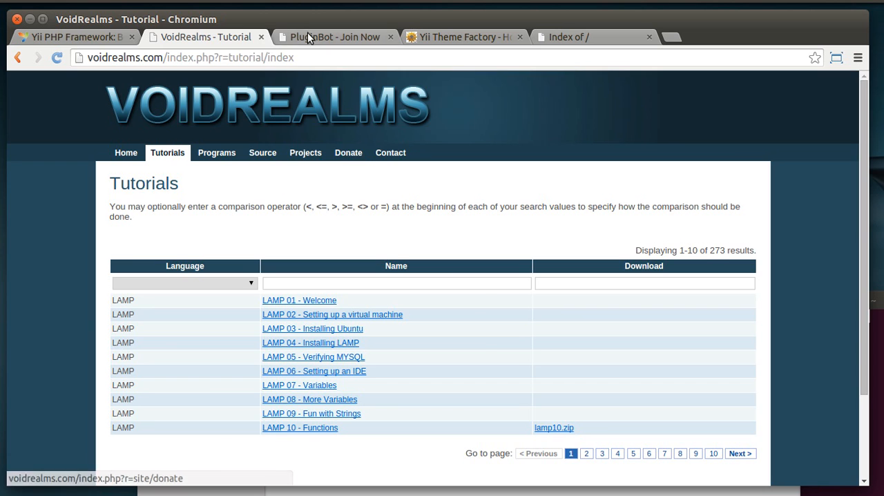
click(335, 37)
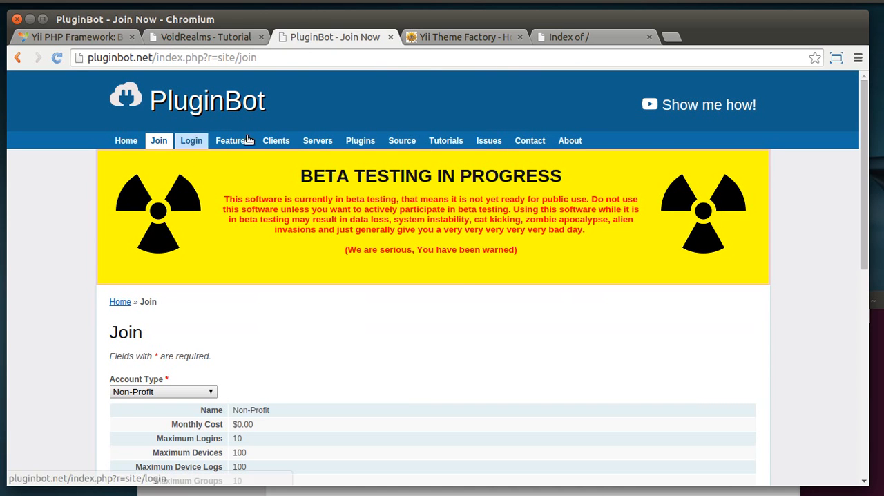
click(464, 37)
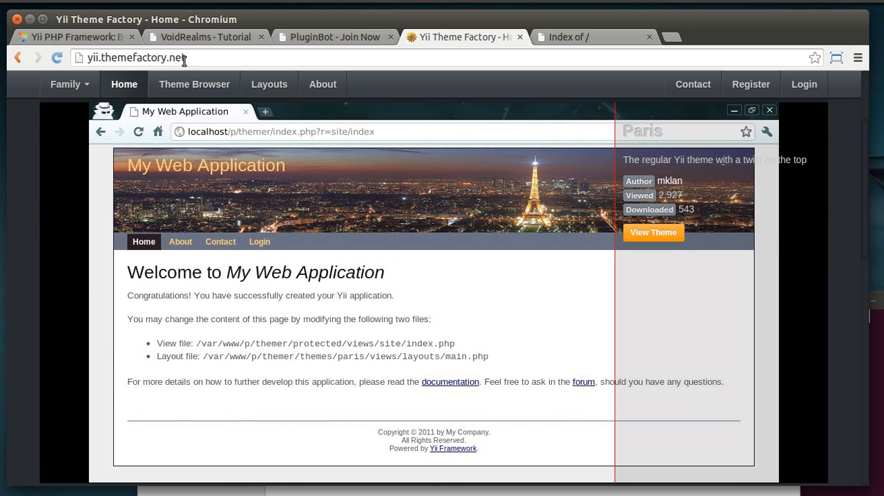
mouse_move(289, 212)
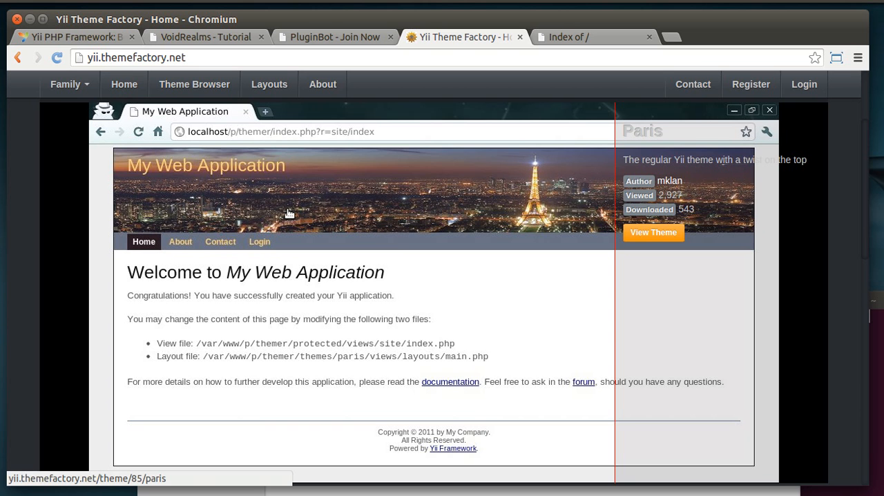
scroll(down, 3)
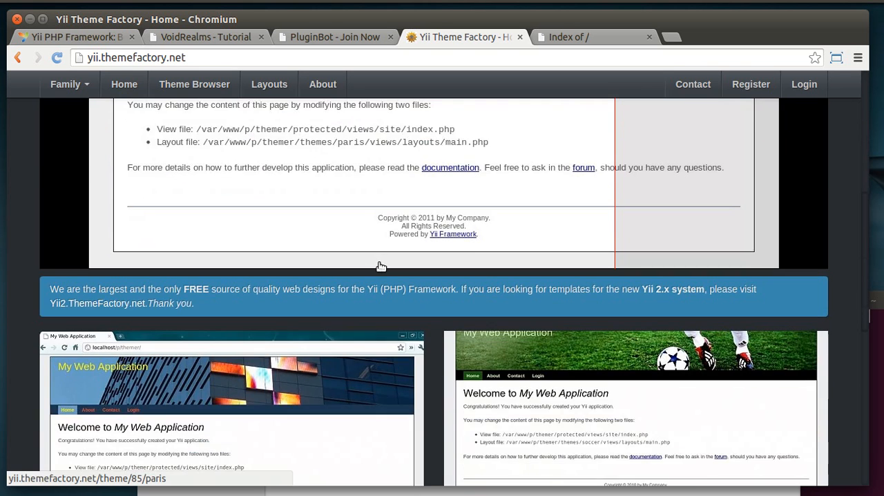
scroll(down, 3)
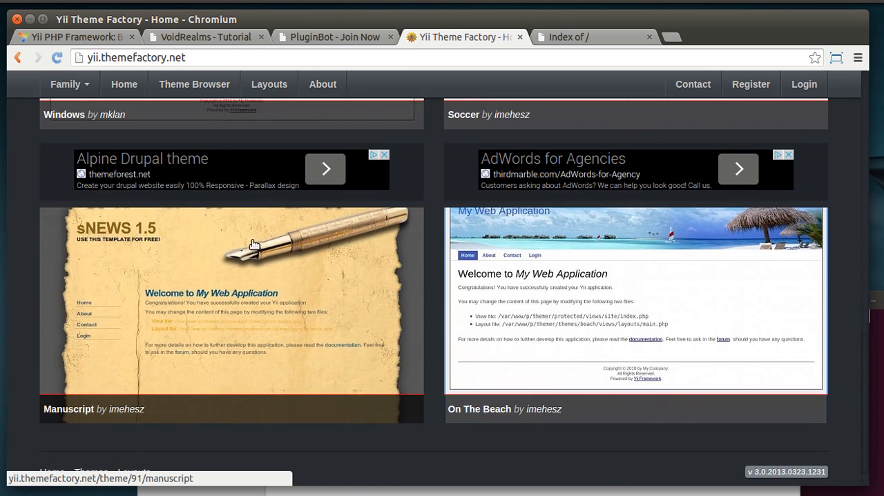
click(91, 437)
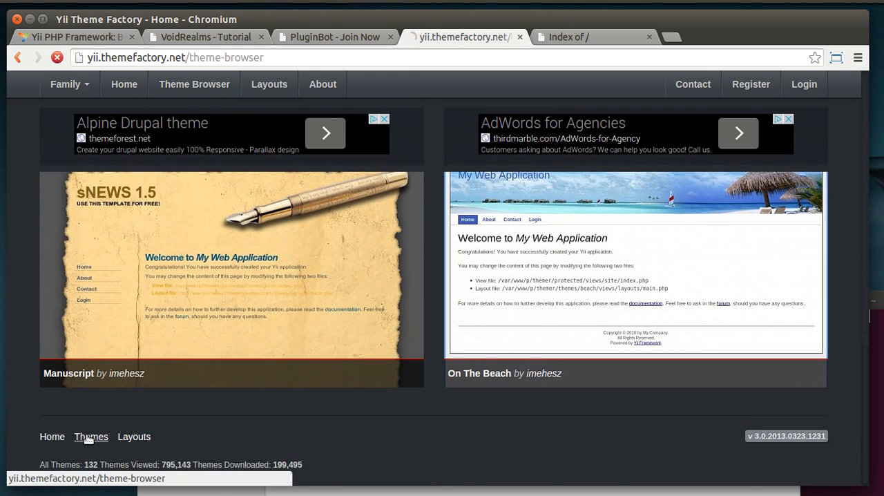
Scroll through the theme previews on the current Theme Browser page
click(91, 437)
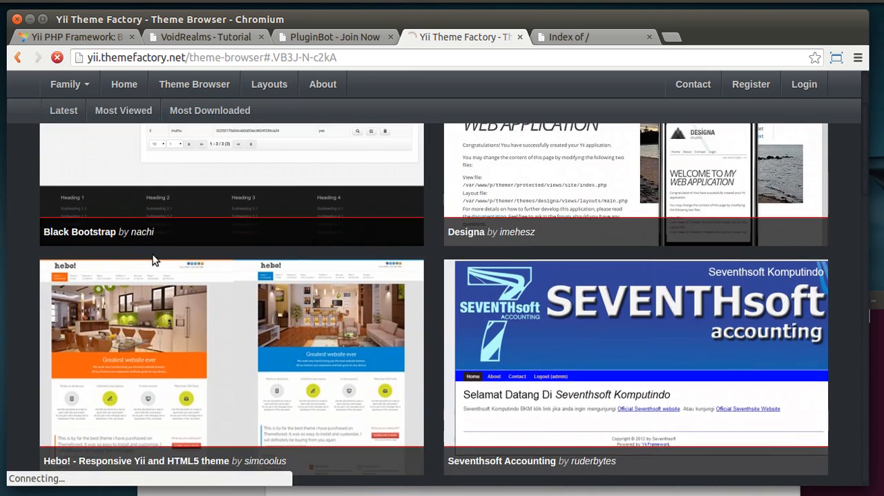
scroll(down, 3)
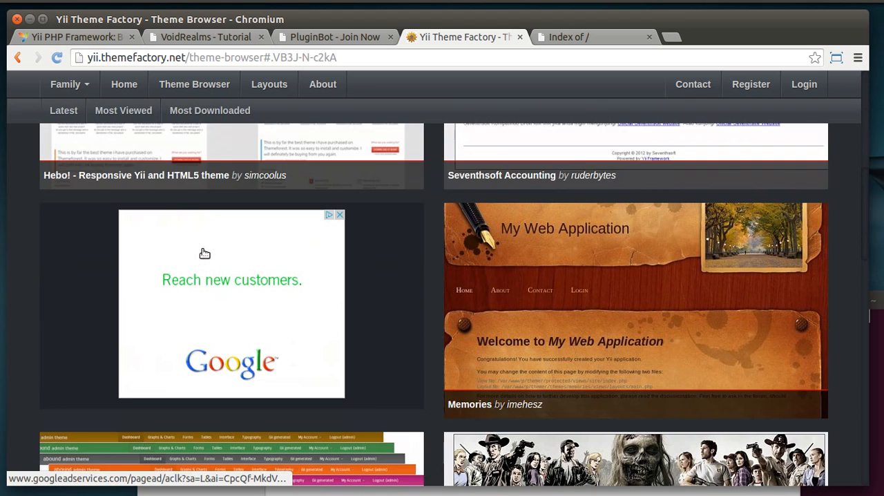
scroll(down, 3)
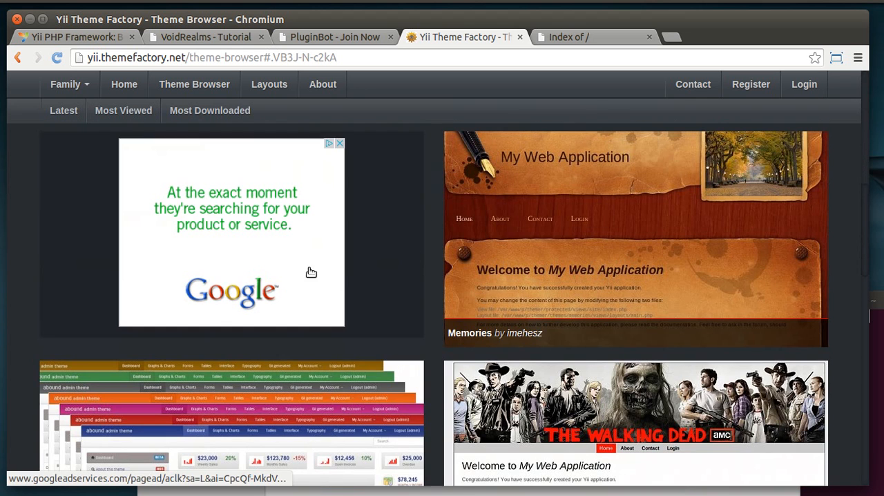
scroll(down, 3)
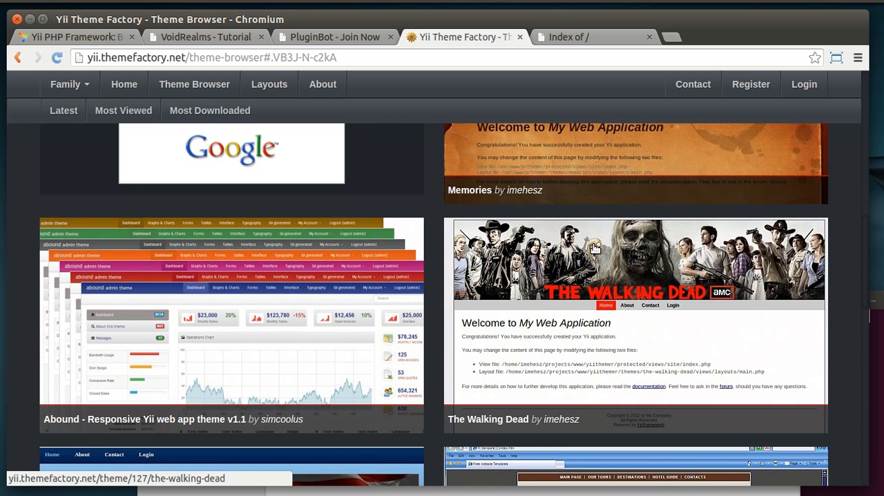
mouse_move(59, 226)
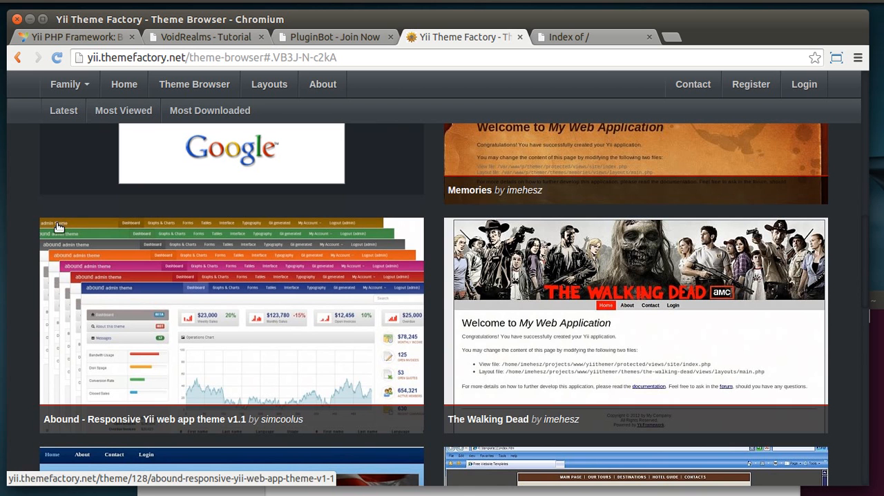
scroll(down, 3)
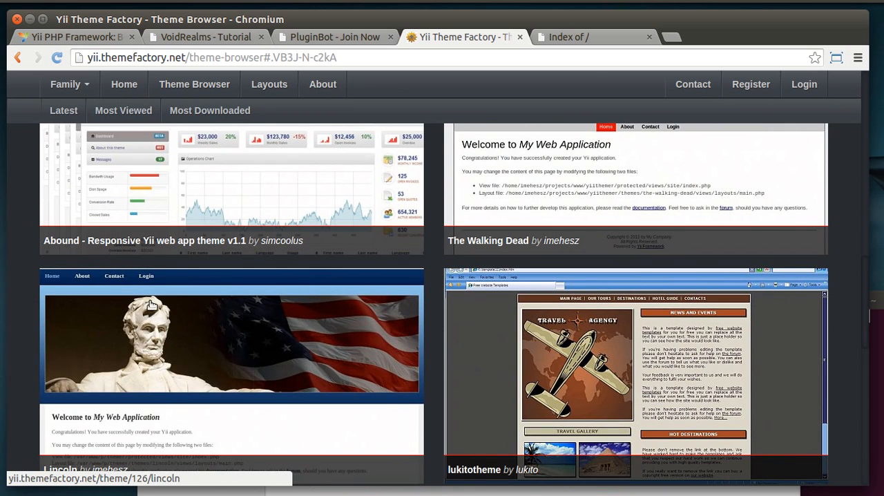
scroll(down, 3)
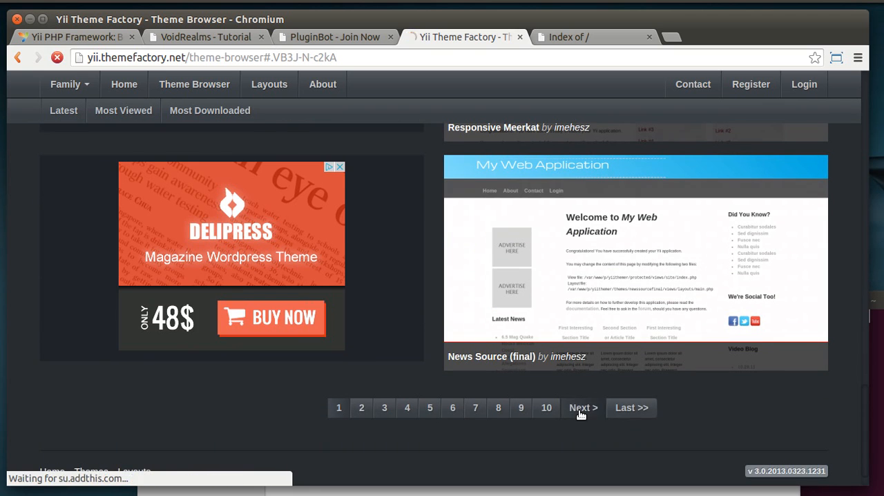
Advance to the next page of themes and scroll through its previews
click(582, 407)
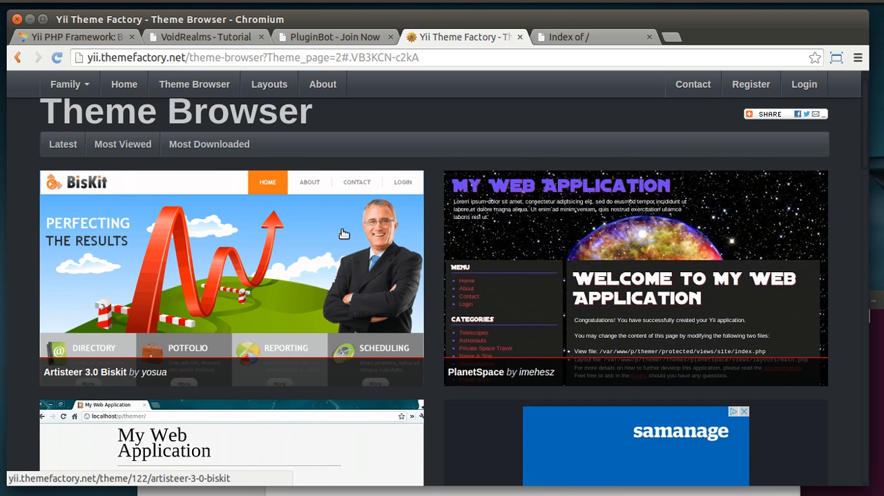
scroll(down, 3)
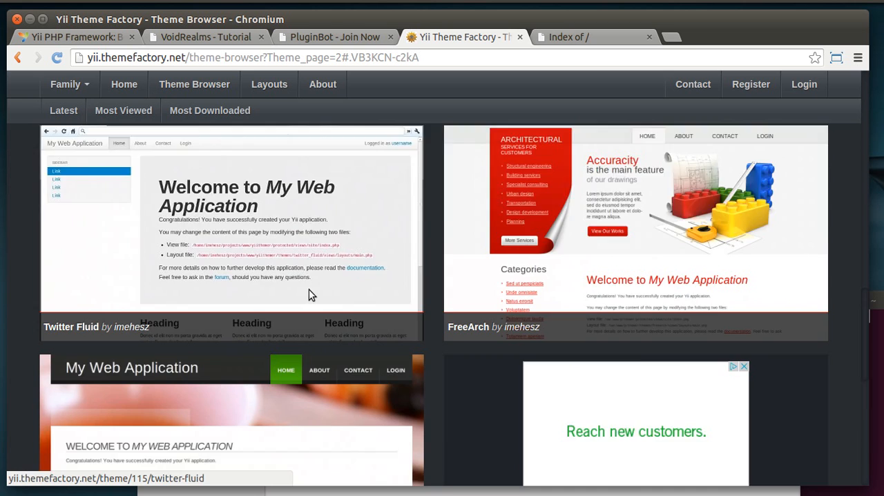
scroll(down, 3)
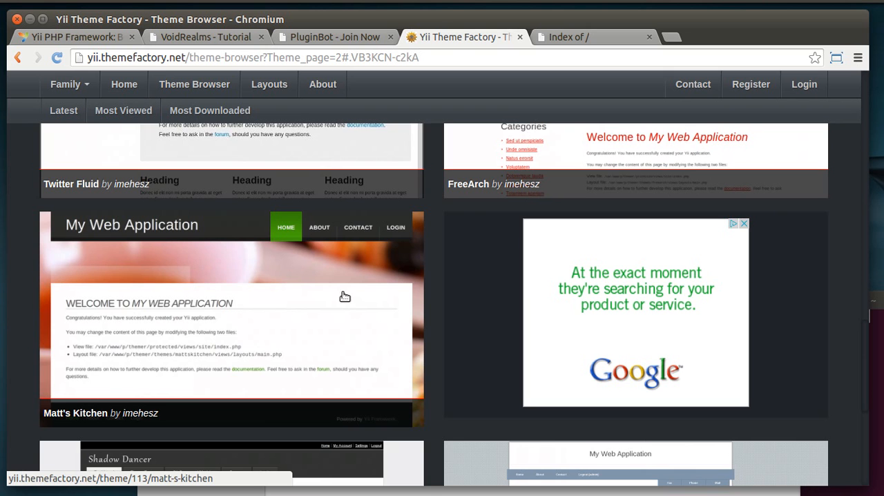
scroll(down, 3)
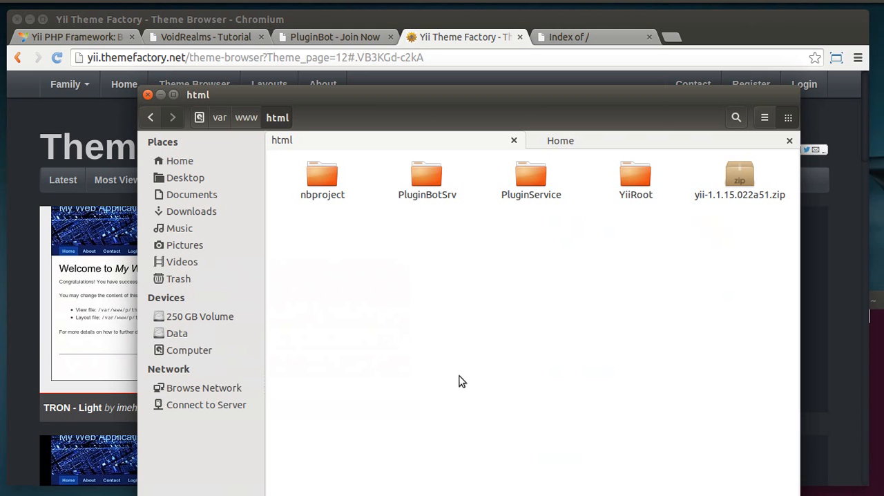
Select yii-1.1.15.022a51.zip in the /var/www/html folder
click(739, 180)
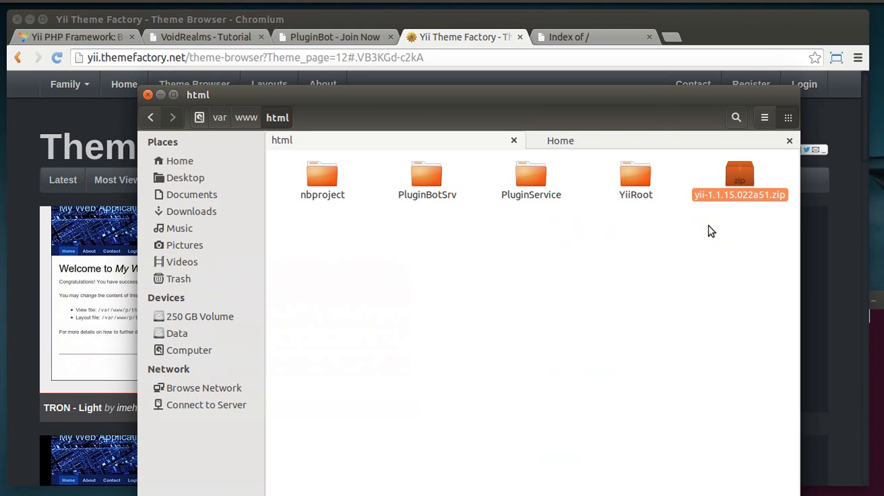
mouse_move(731, 202)
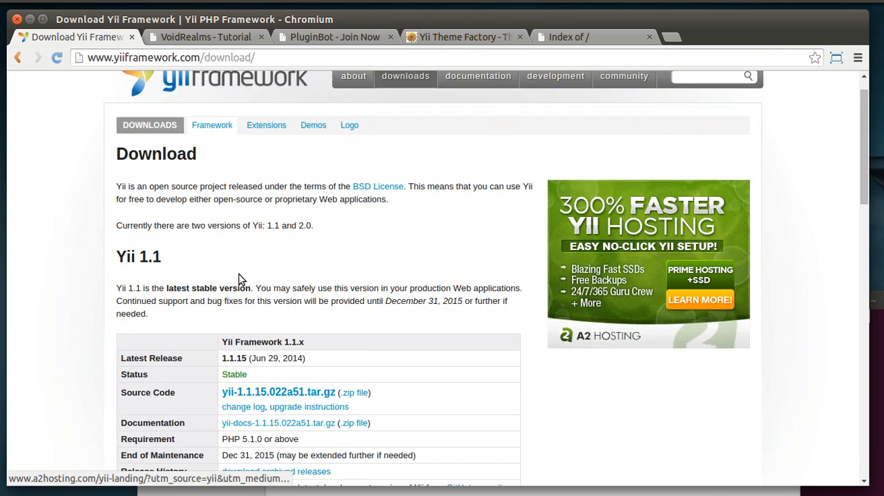
Scroll the Yii download page to the PHP 5.1.0 requirement for Yii 1.1.15
scroll(down, 3)
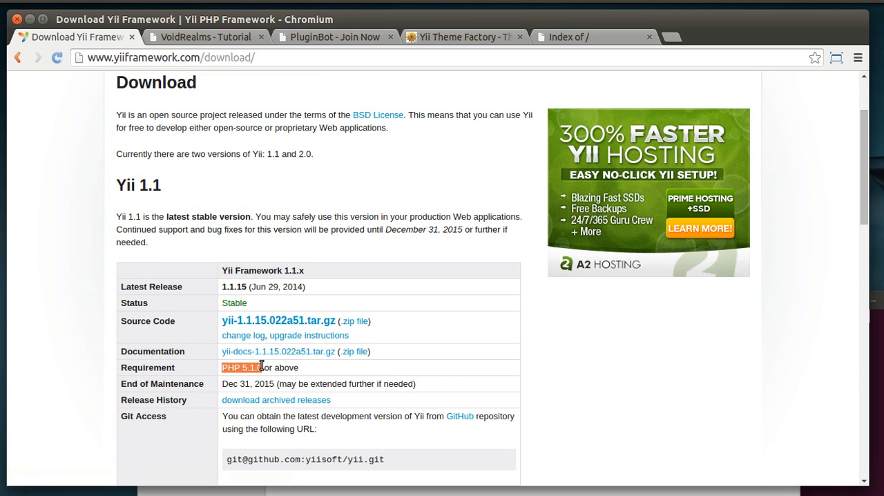
scroll(down, 3)
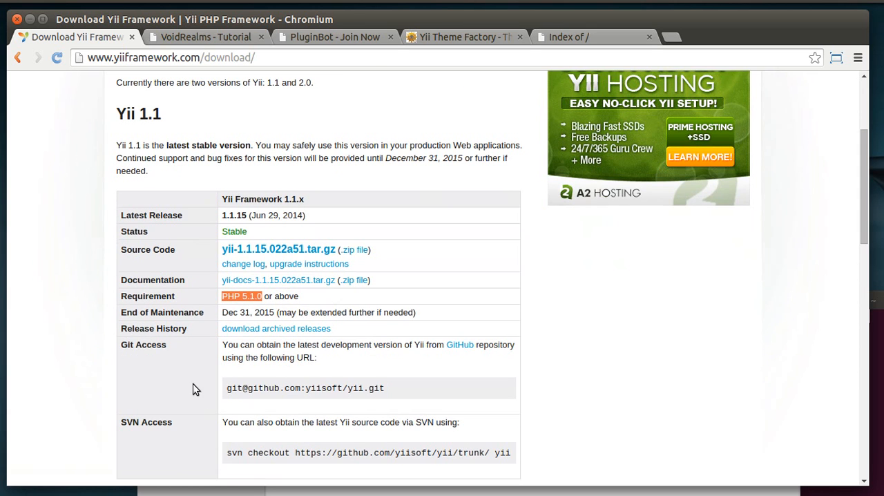
mouse_move(268, 341)
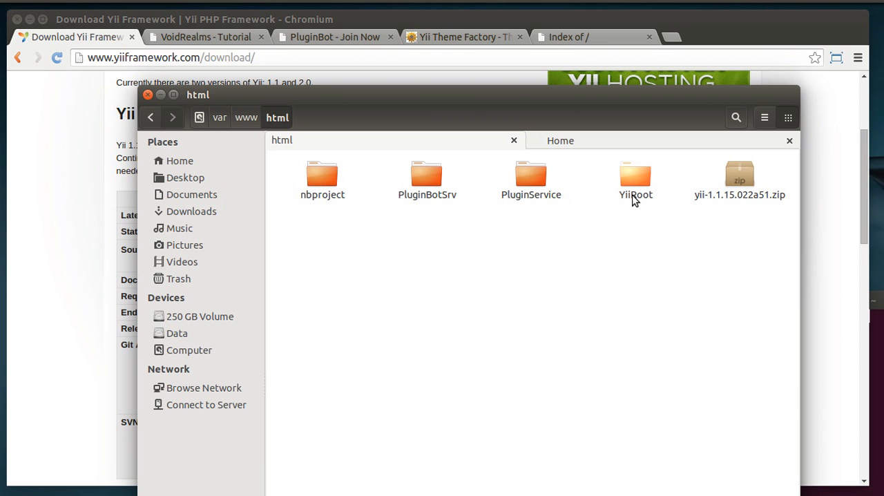
Select the YiiRoot folder, then switch to the localhost 'Index of /' tab
click(635, 180)
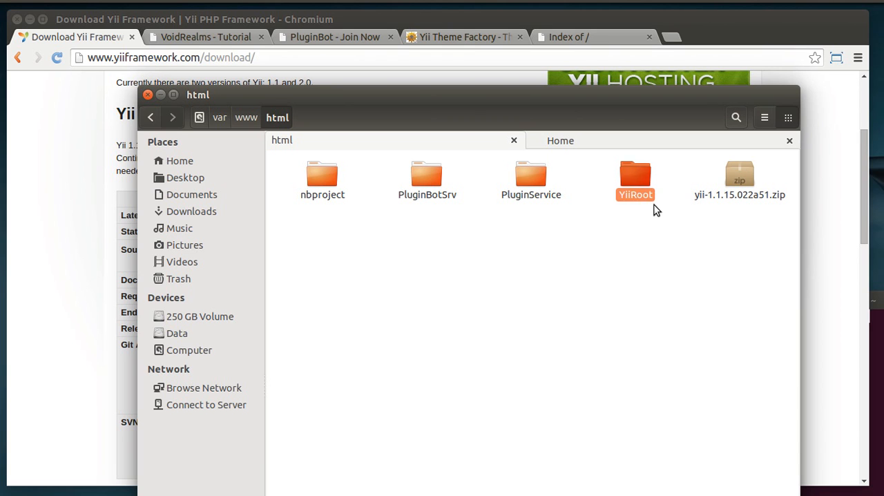
mouse_move(639, 202)
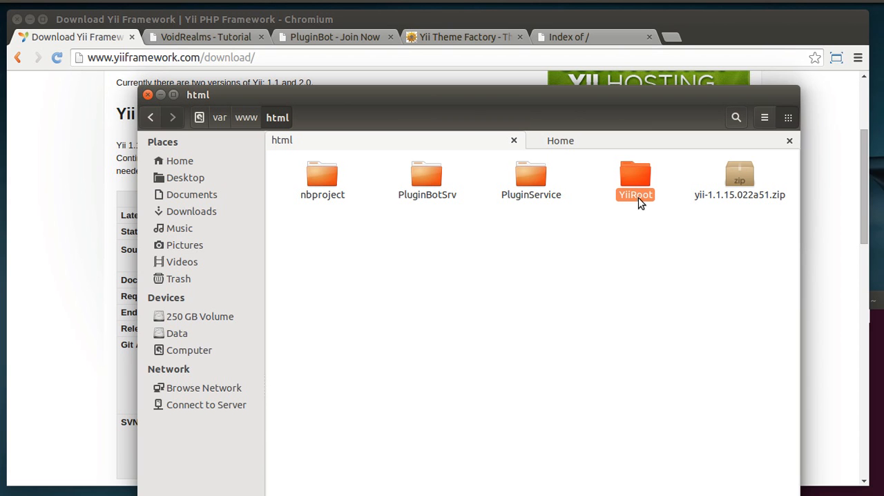
mouse_move(192, 132)
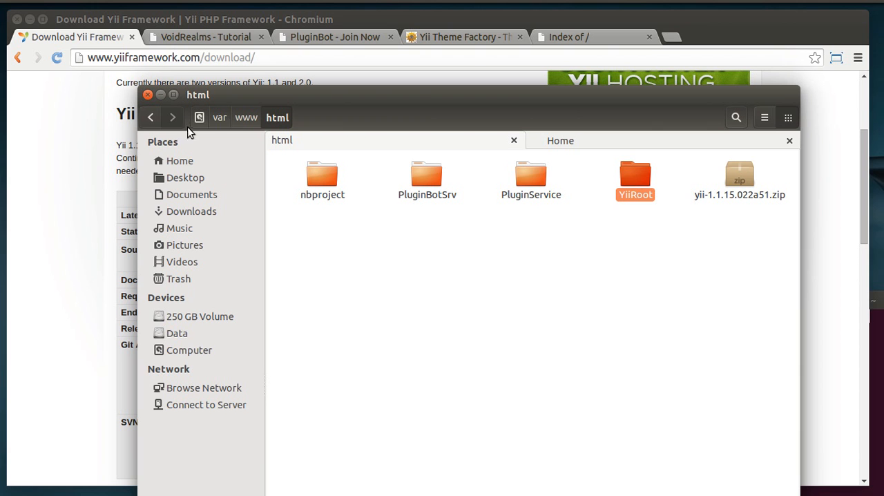
mouse_move(299, 136)
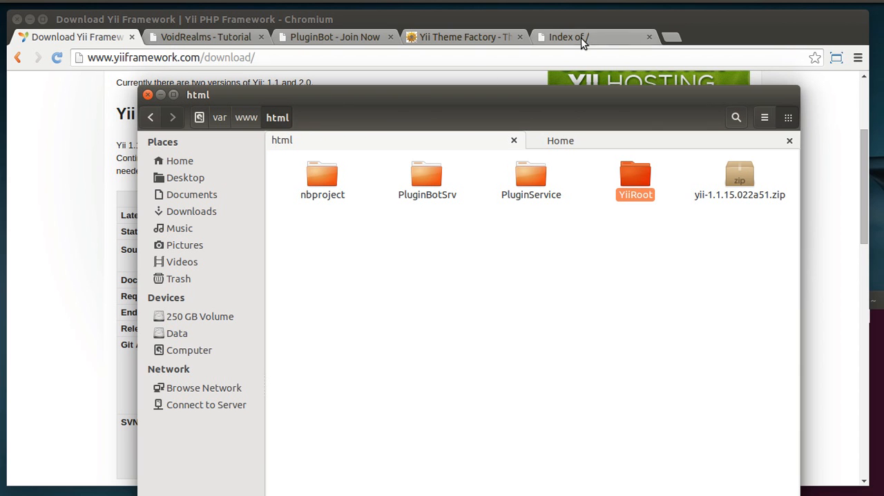
click(591, 36)
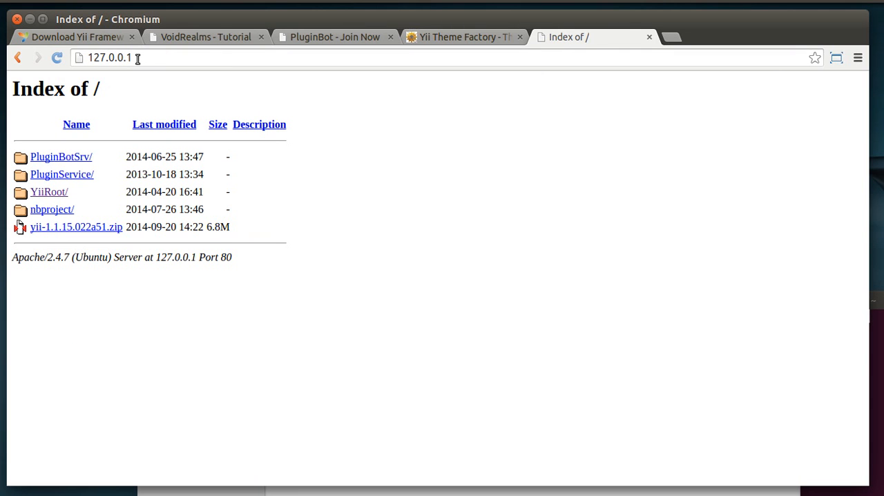
mouse_move(45, 197)
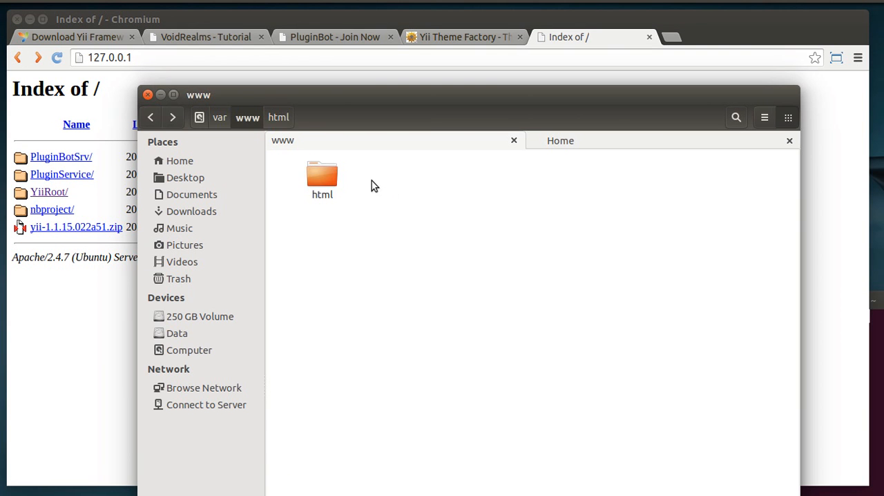
mouse_move(377, 183)
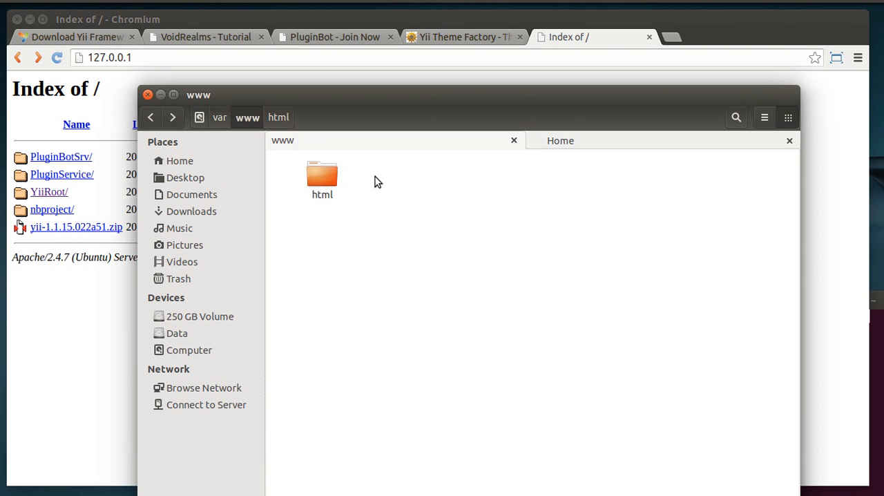
Drill into html/YiiRoot/framework and select the yiic.php and yiic scripts
double_click(322, 174)
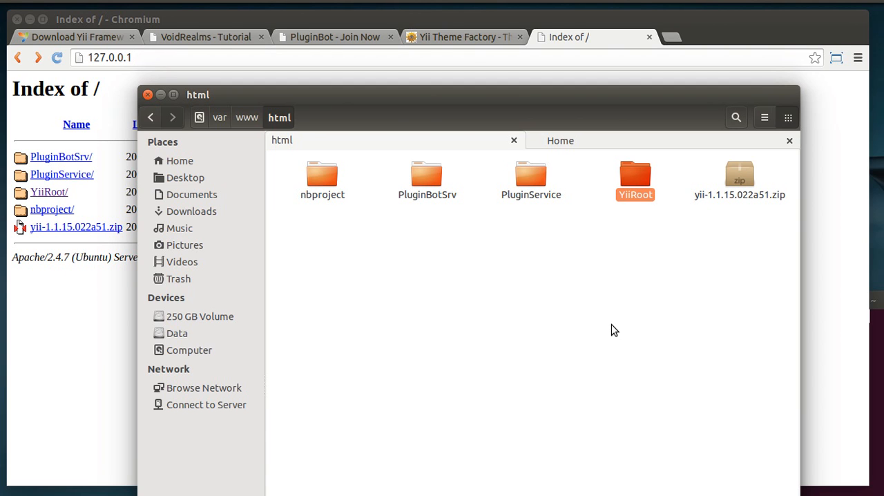
mouse_move(590, 309)
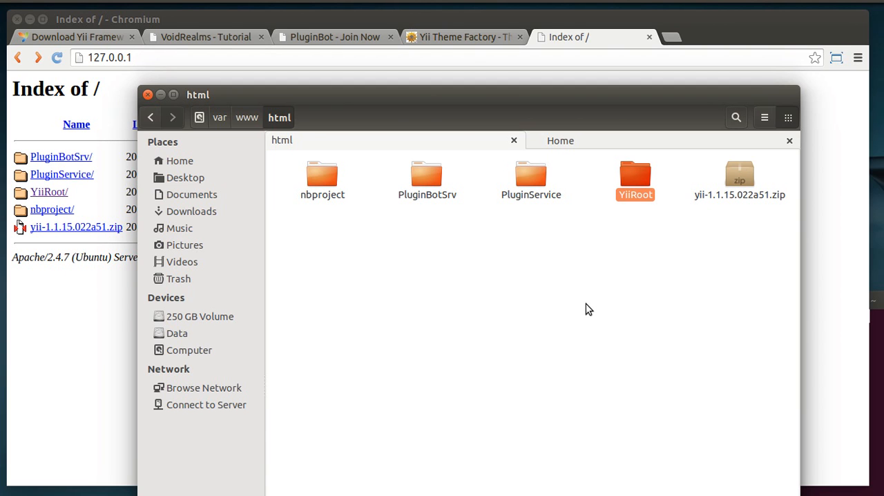
mouse_move(596, 306)
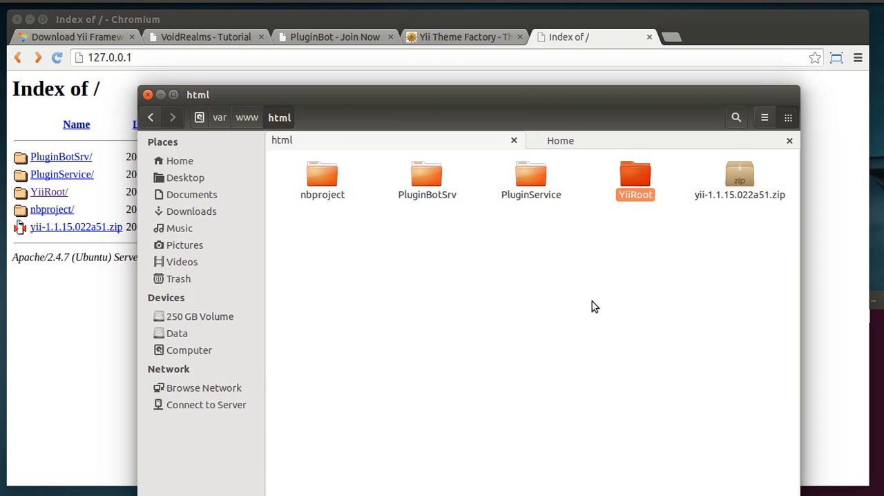
mouse_move(569, 326)
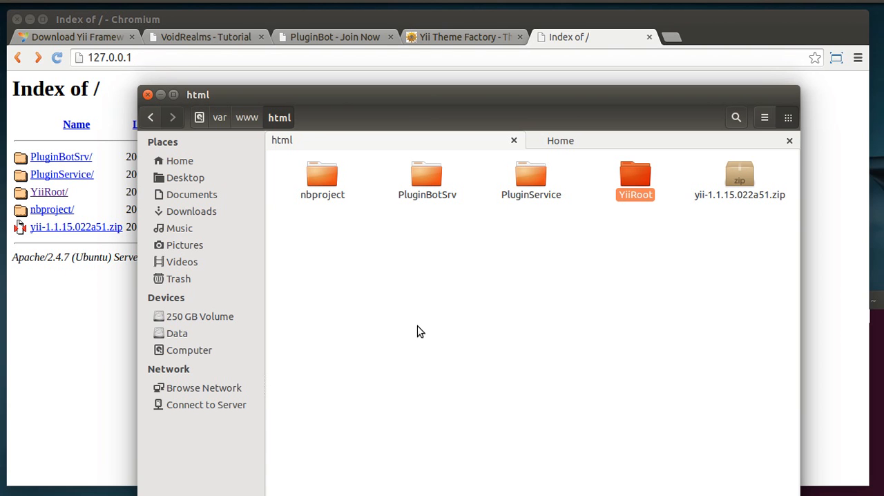
mouse_move(422, 336)
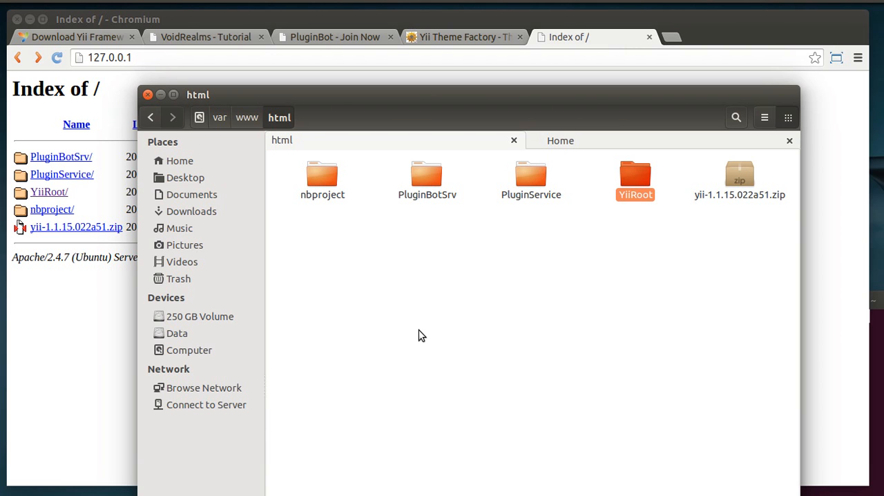
mouse_move(629, 235)
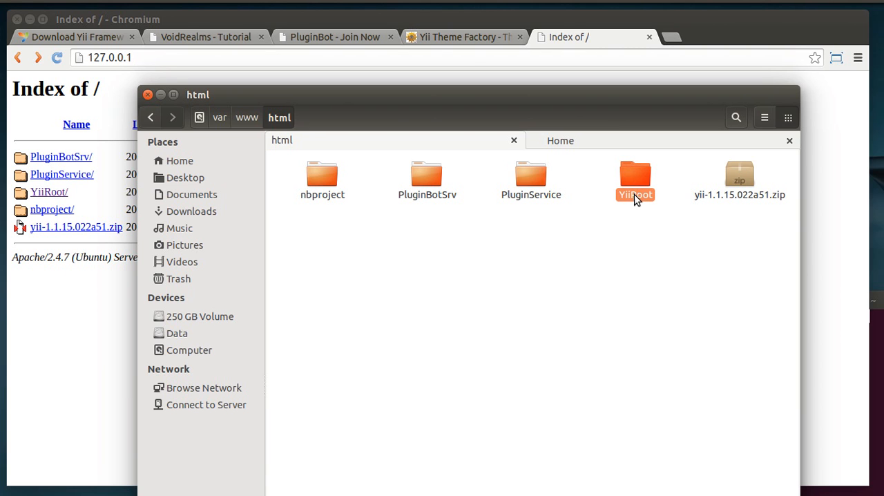
double_click(635, 176)
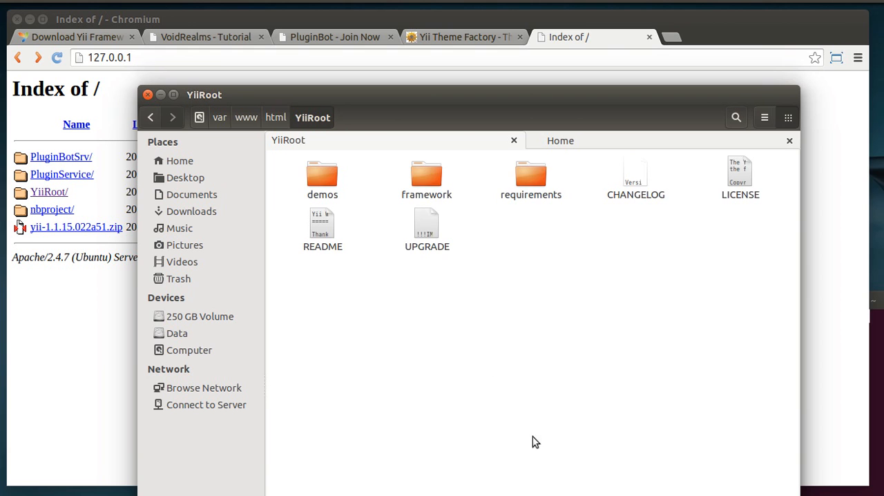
mouse_move(297, 112)
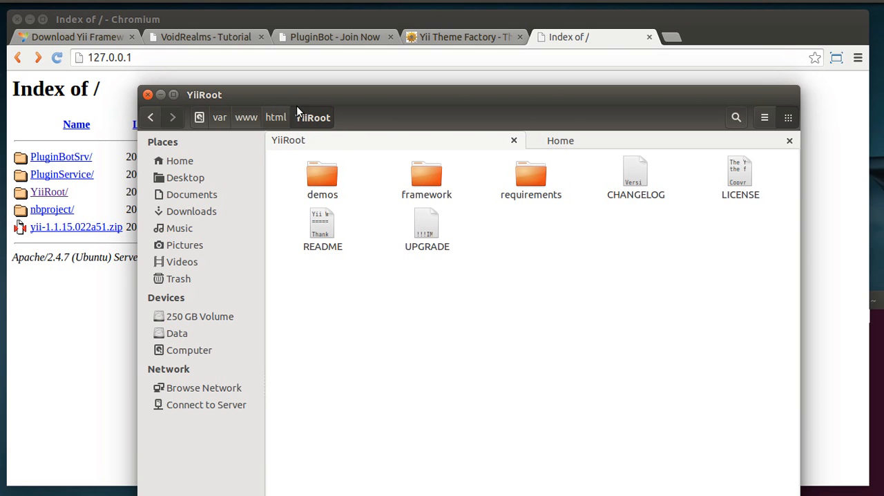
double_click(426, 176)
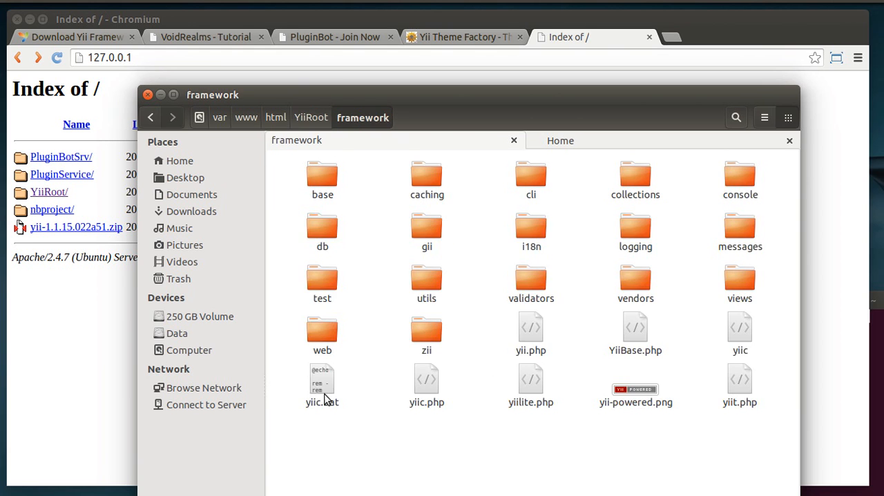
click(426, 385)
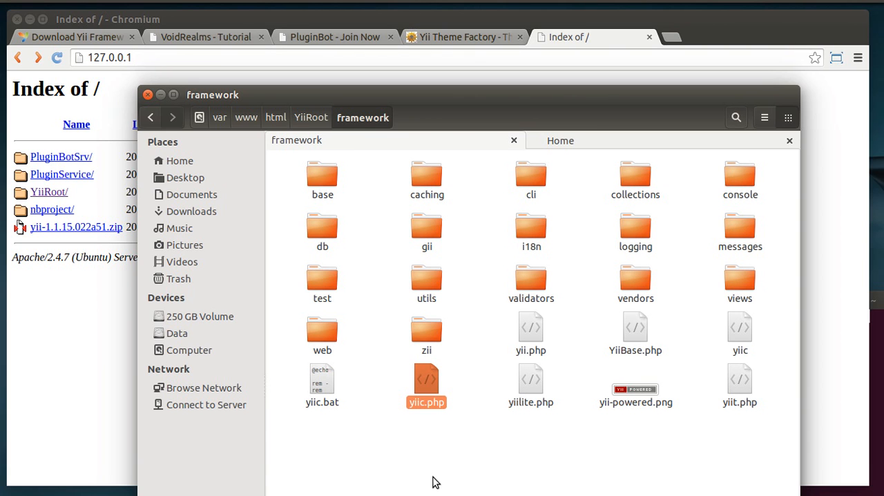
click(740, 332)
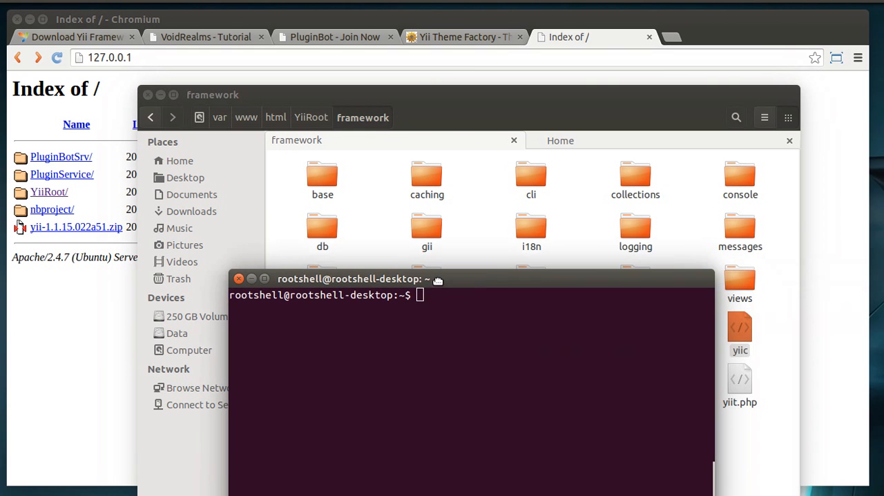
Run /var/www/html/YiiRoot/framework/yiic in the terminal to list its commands
click(278, 117)
text(/)
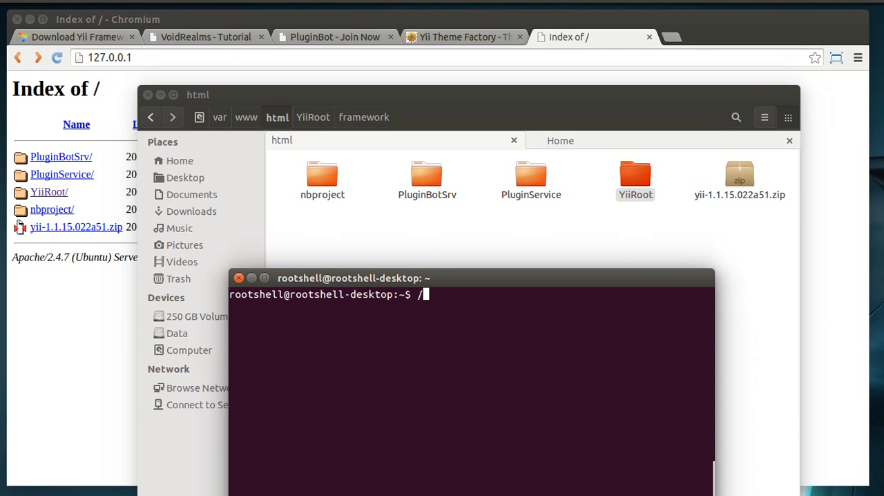
text(var/www)
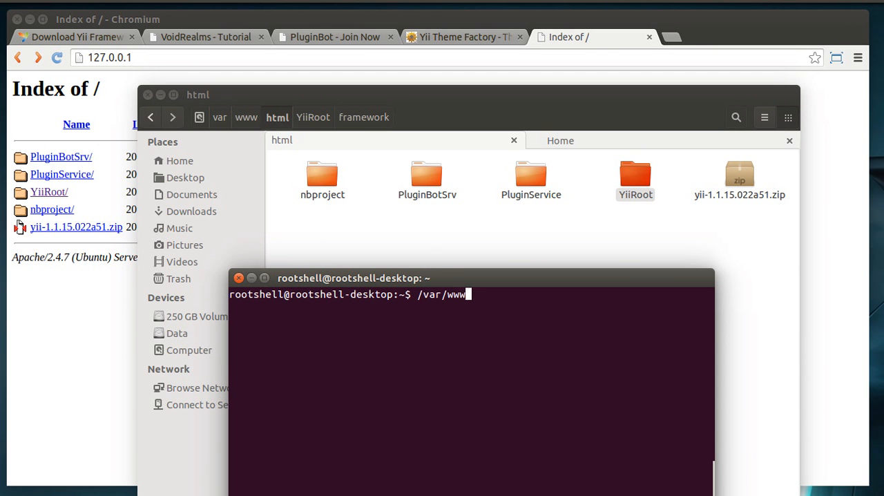
text(html/)
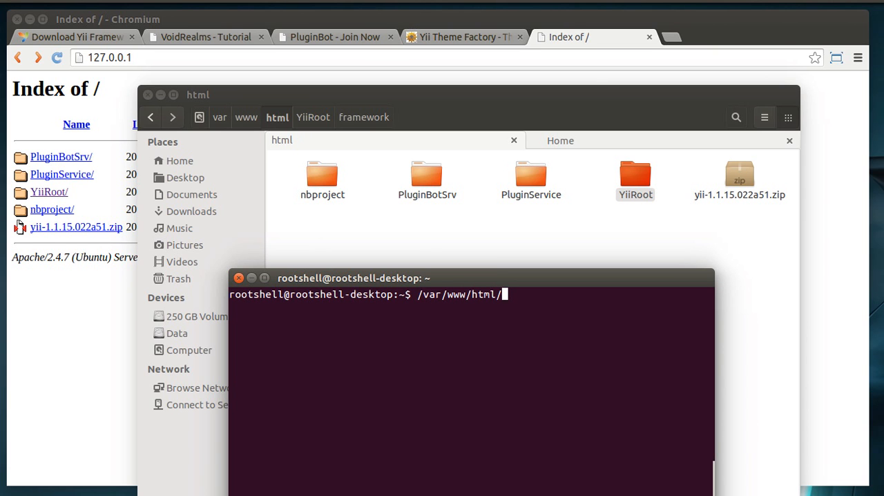
text(YiiRoot/)
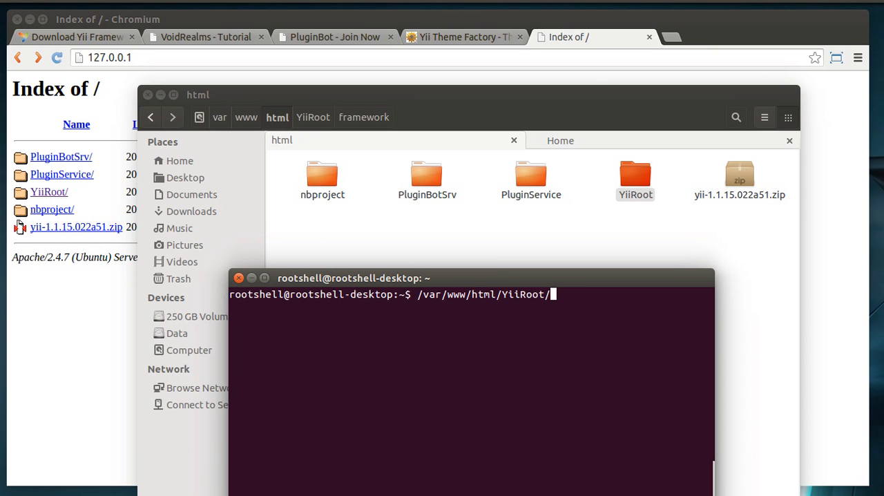
text(framework/y)
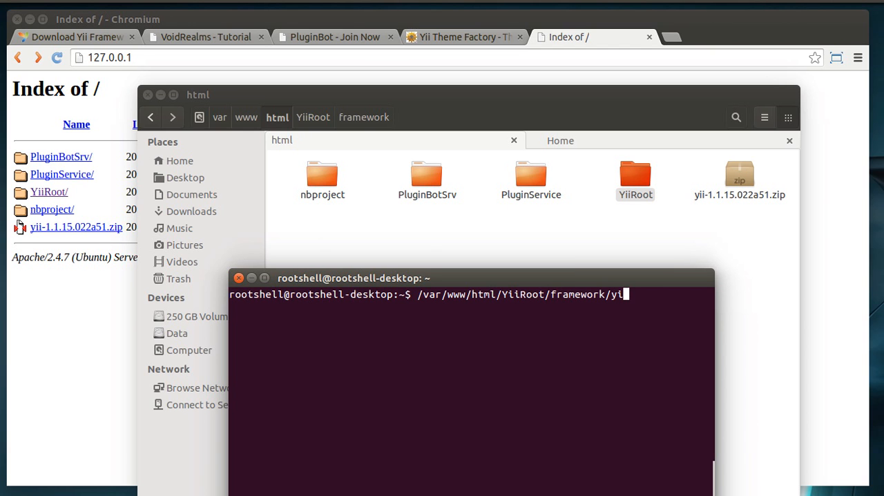
text(ic)
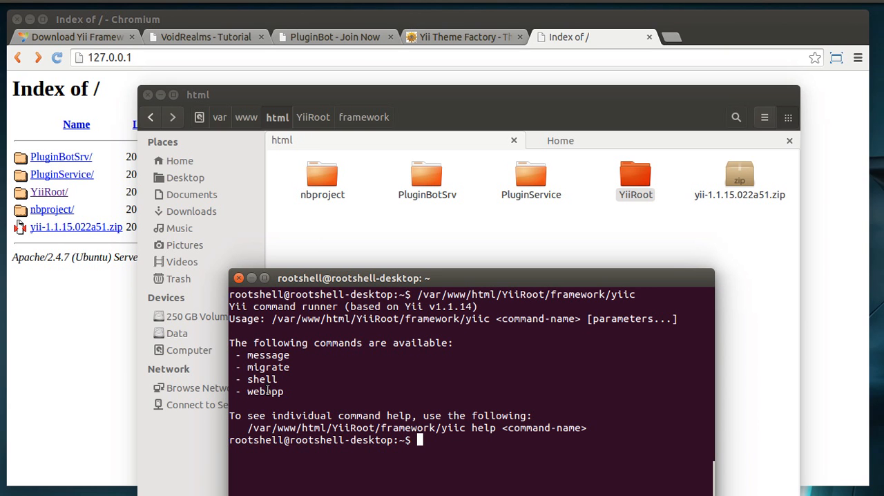
Run yiic webapp for /var/www/html/test and follow the generation output
double_click(265, 391)
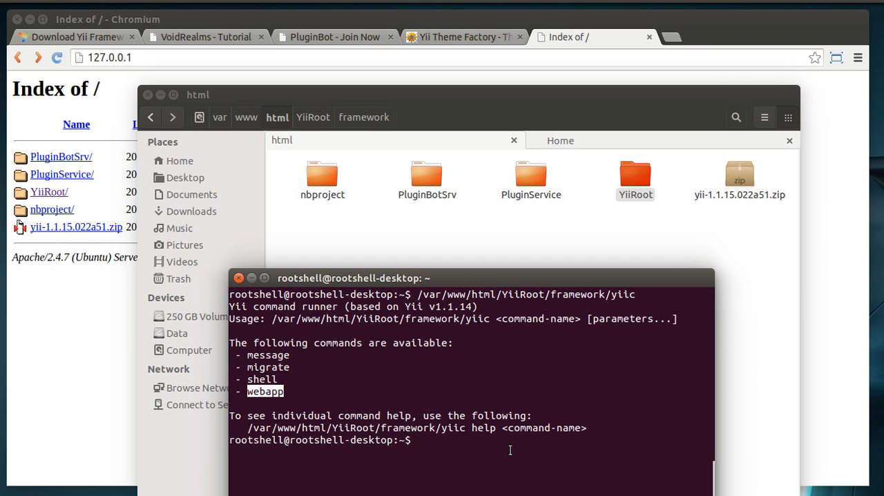
text(/var/www/html/YiiRoot/framework/yiic)
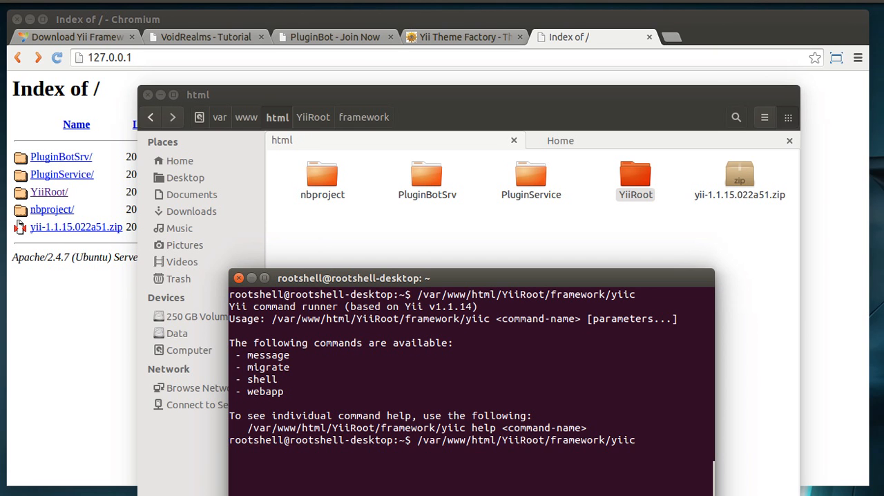
text(webapp)
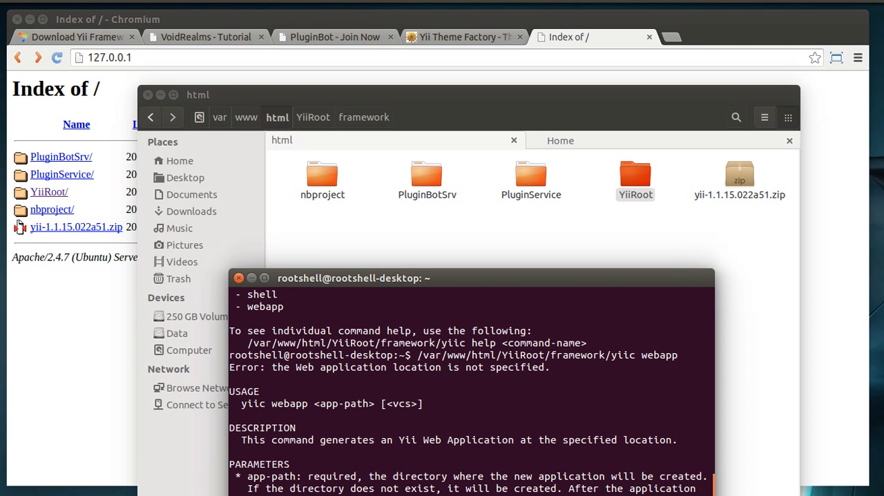
scroll(down, 3)
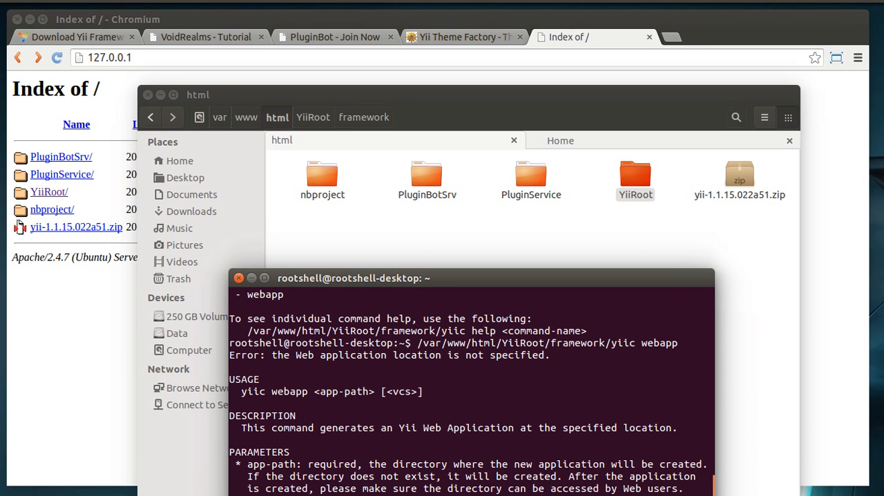
mouse_move(578, 227)
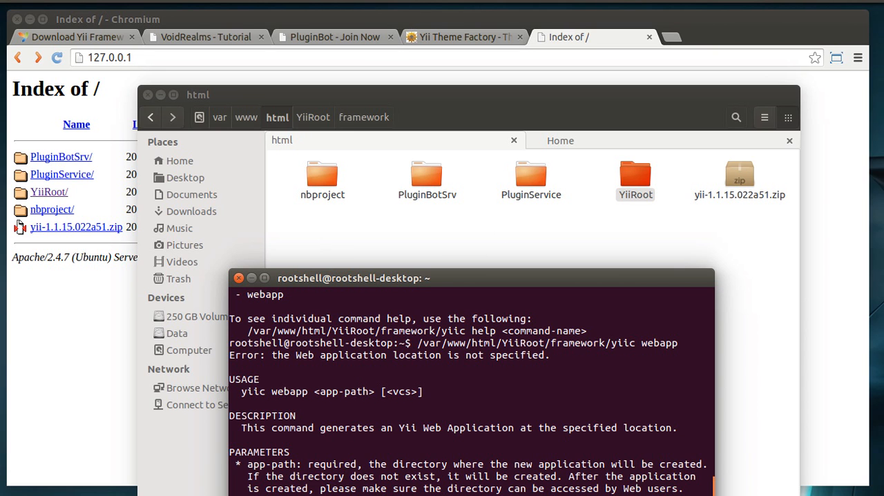
scroll(down, 3)
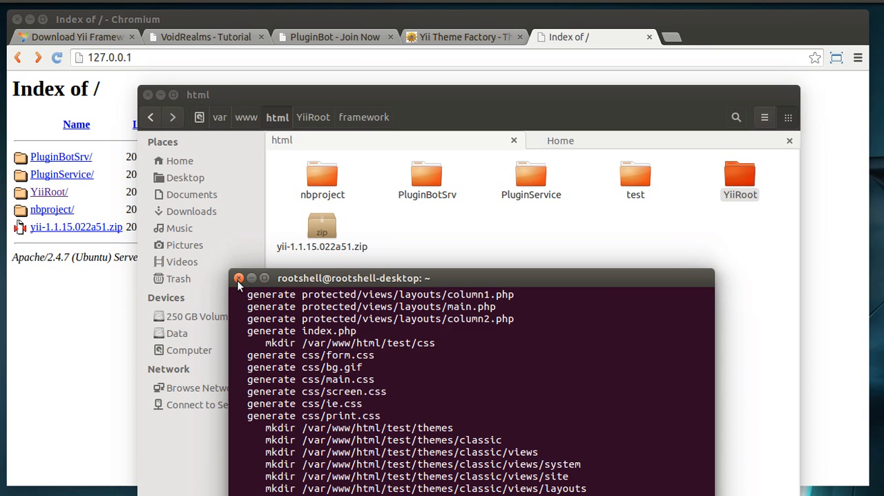
Close the terminal and open the newly generated test folder in html
click(239, 278)
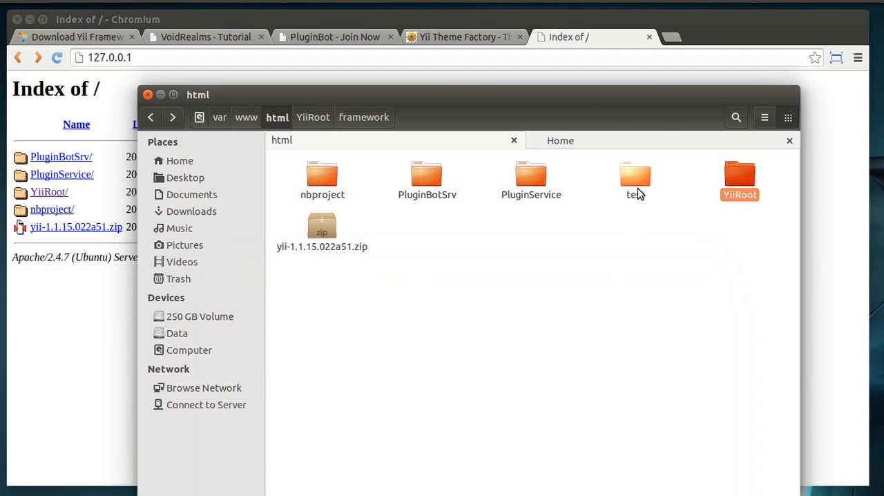
double_click(634, 176)
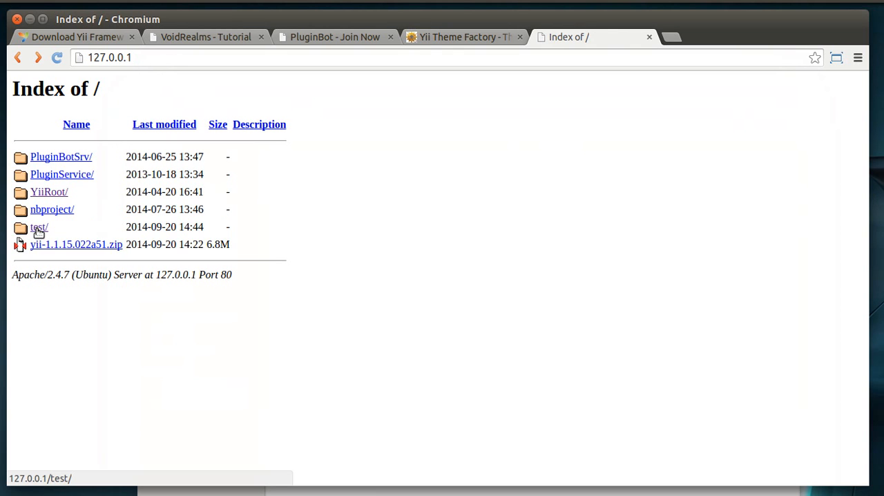
Open the test application at 127.0.0.1/test, glance at the other tabs, and return to it
click(38, 226)
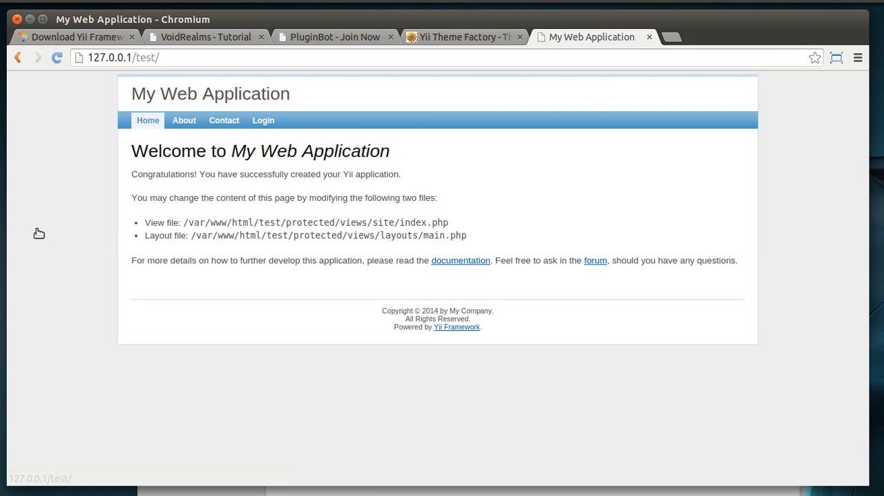
mouse_move(424, 251)
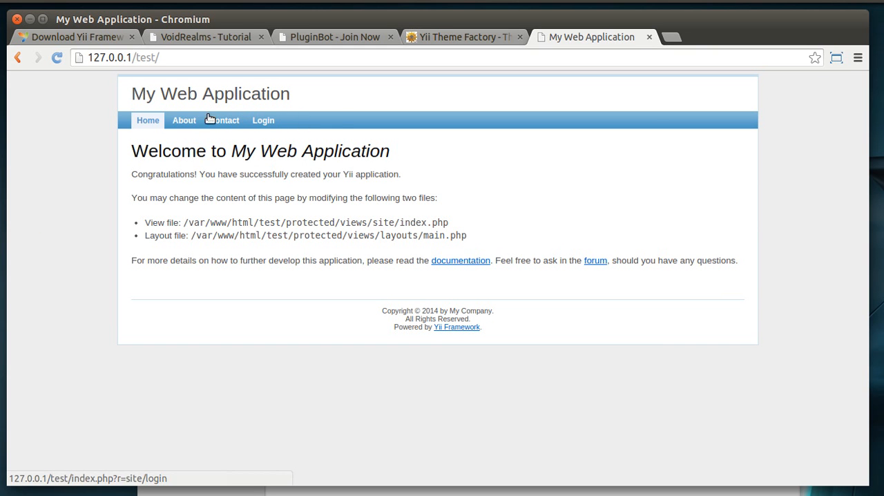
click(205, 37)
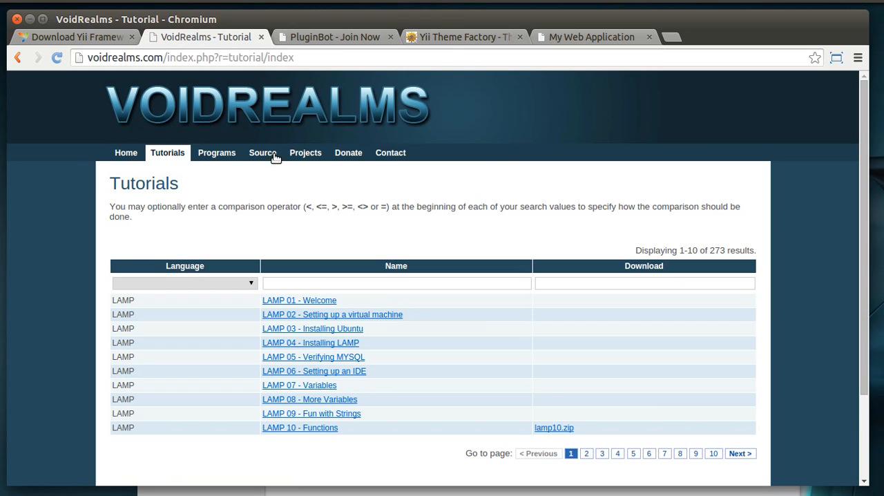
click(336, 37)
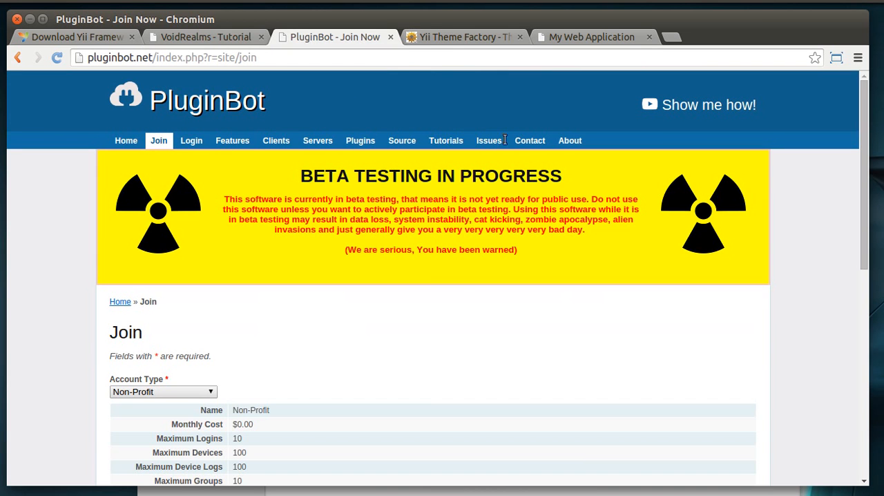
click(591, 37)
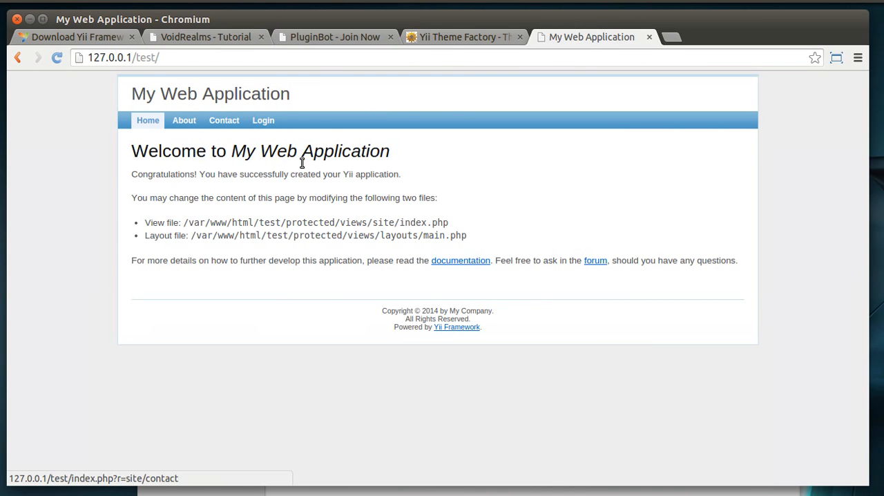
Submit the Contact form with only the name 'sad' and view the blank Email, Subject, Body errors
click(184, 120)
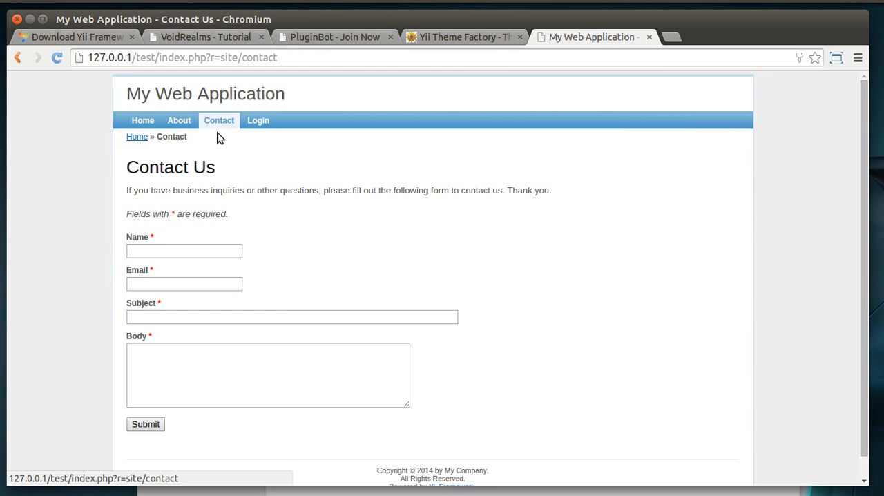
text(sad)
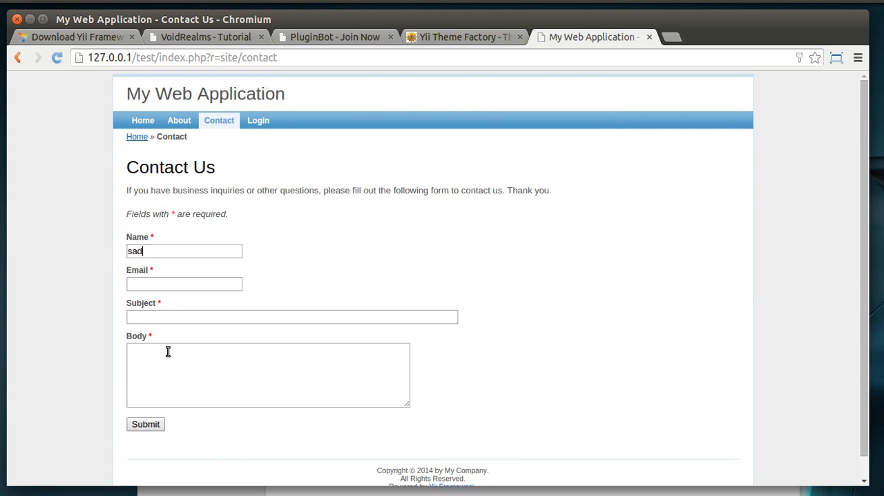
click(145, 424)
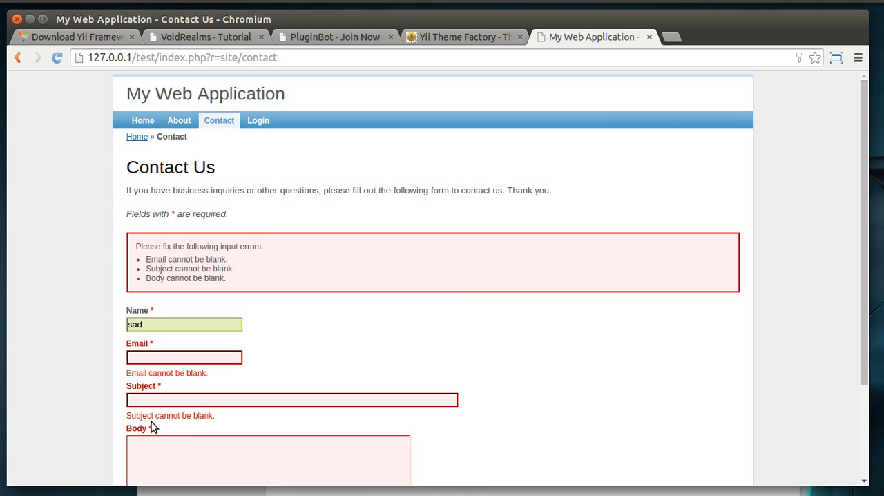
scroll(down, 3)
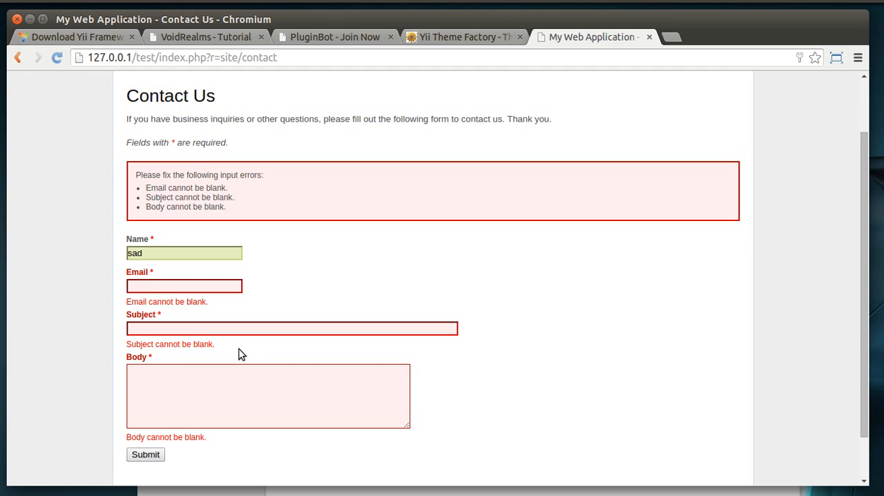
scroll(down, 3)
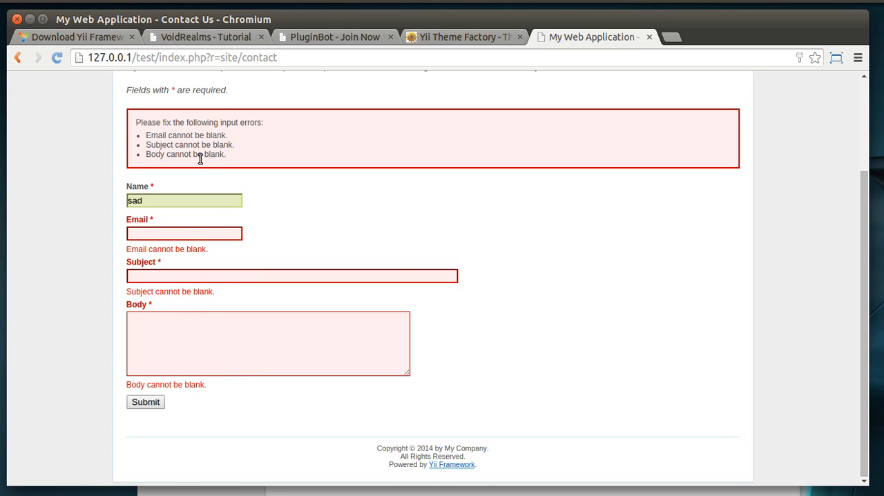